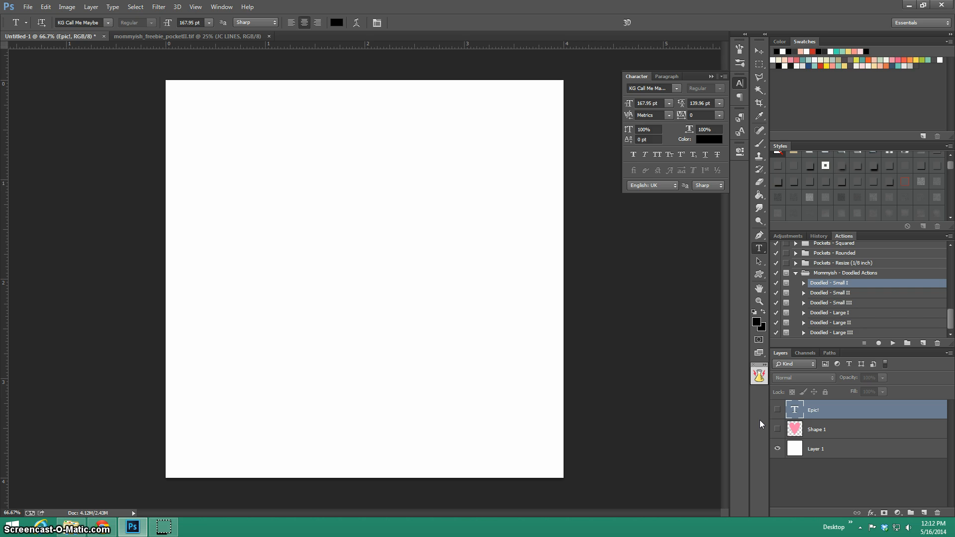
mouse_move(758, 426)
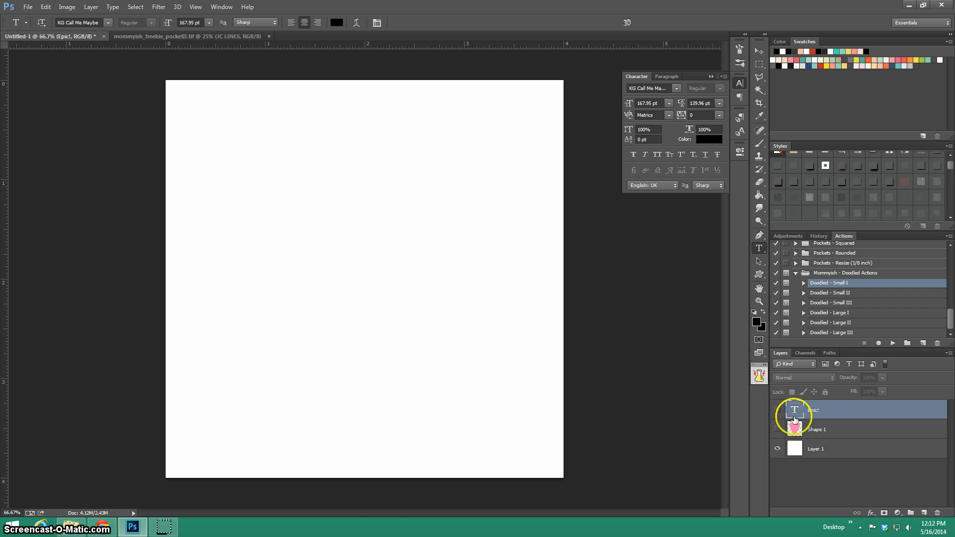
Make the pink heart on the Shape 1 layer visible on the white canvas
left_click(778, 430)
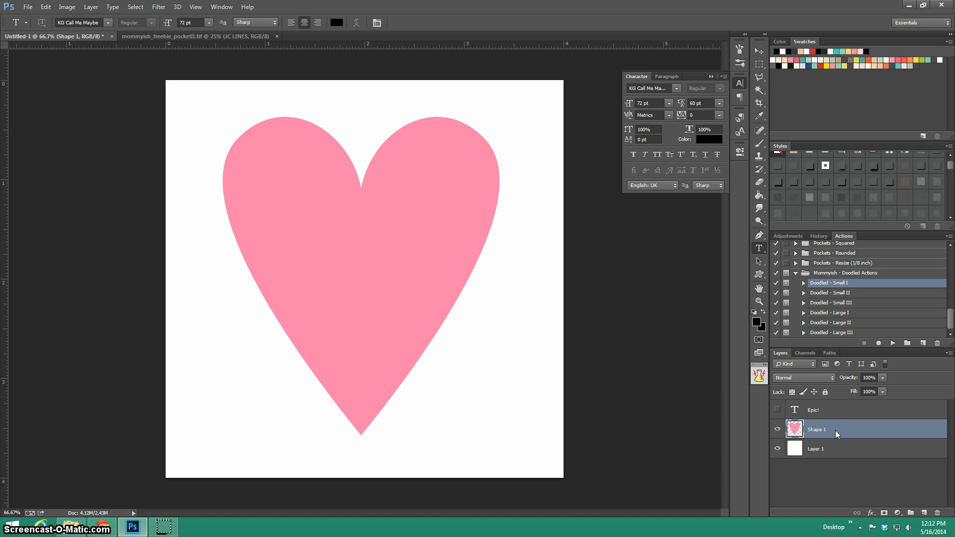
right_click(837, 434)
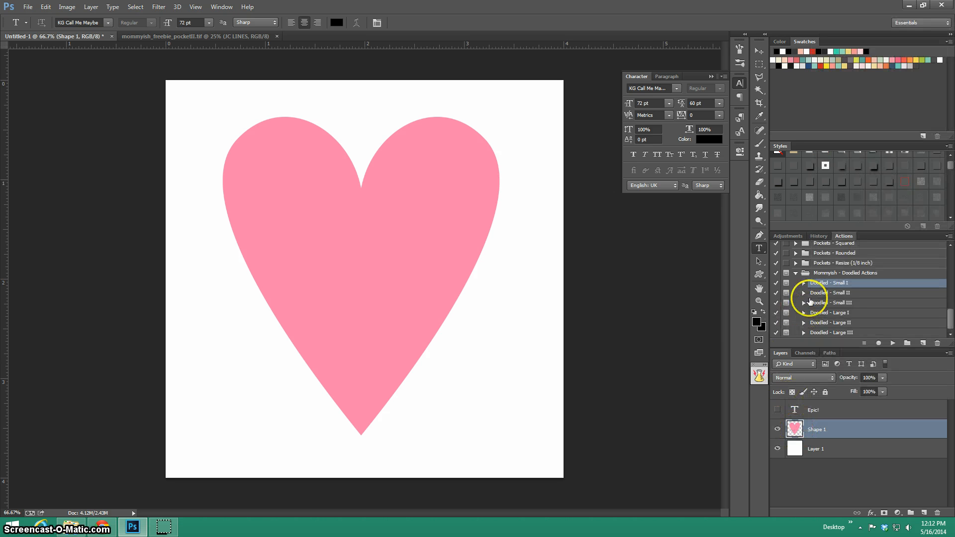
left_click(803, 282)
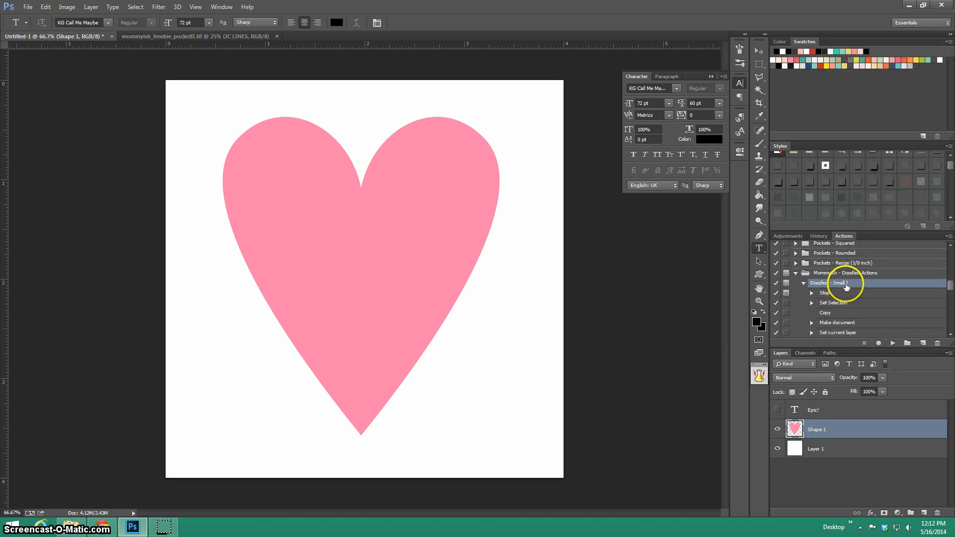
left_click(804, 283)
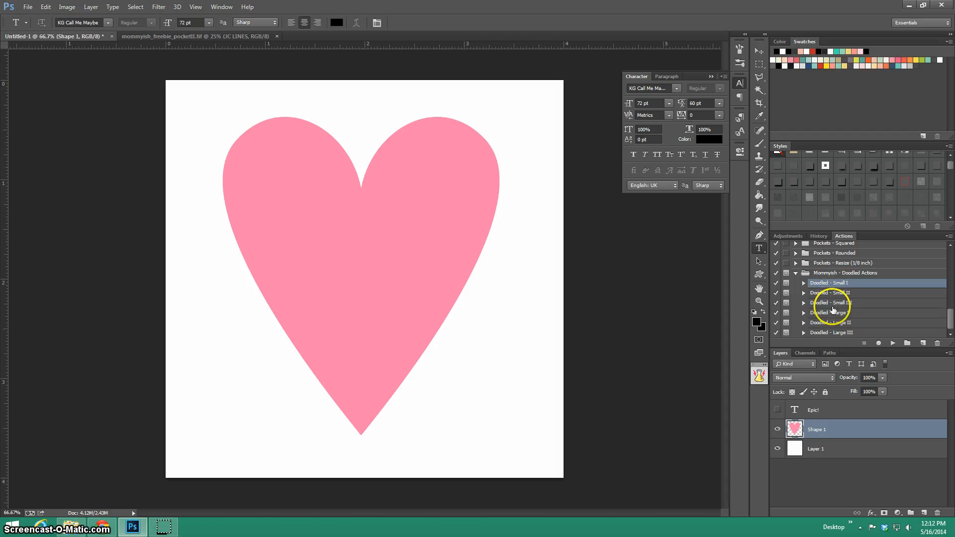
left_click(832, 312)
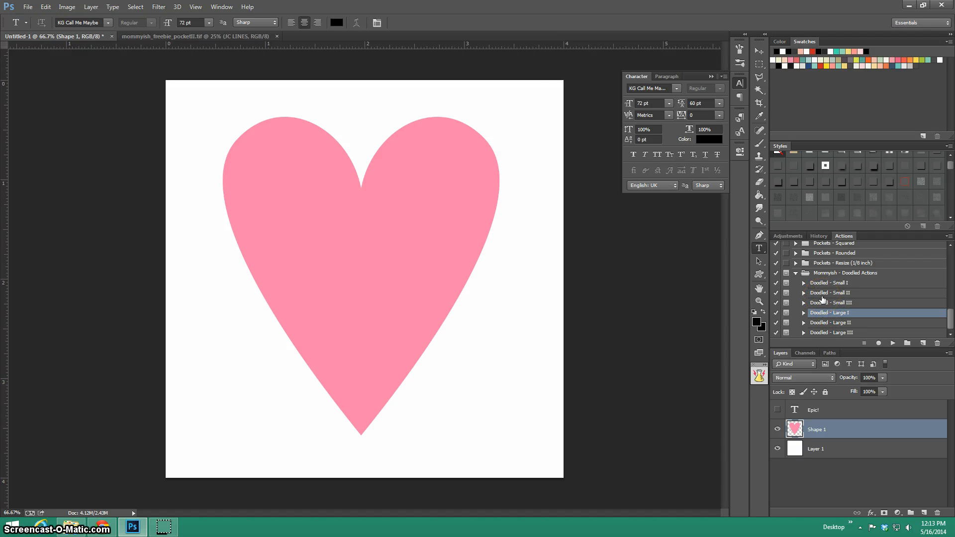
left_click(829, 282)
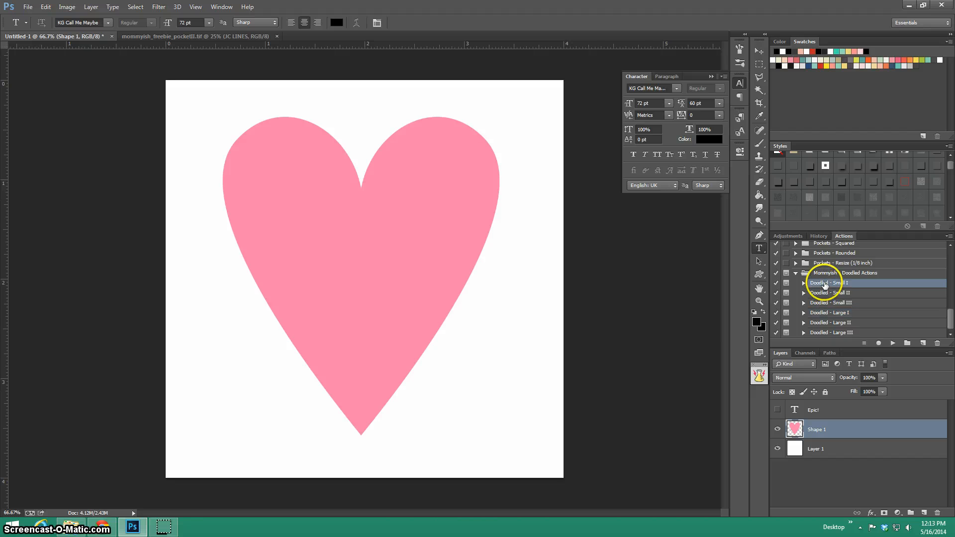
mouse_move(863, 296)
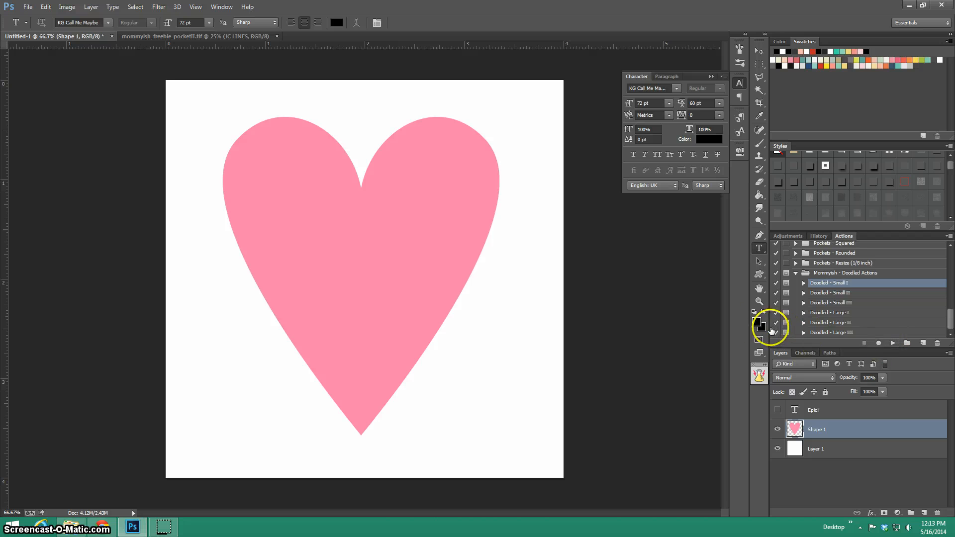
mouse_move(729, 91)
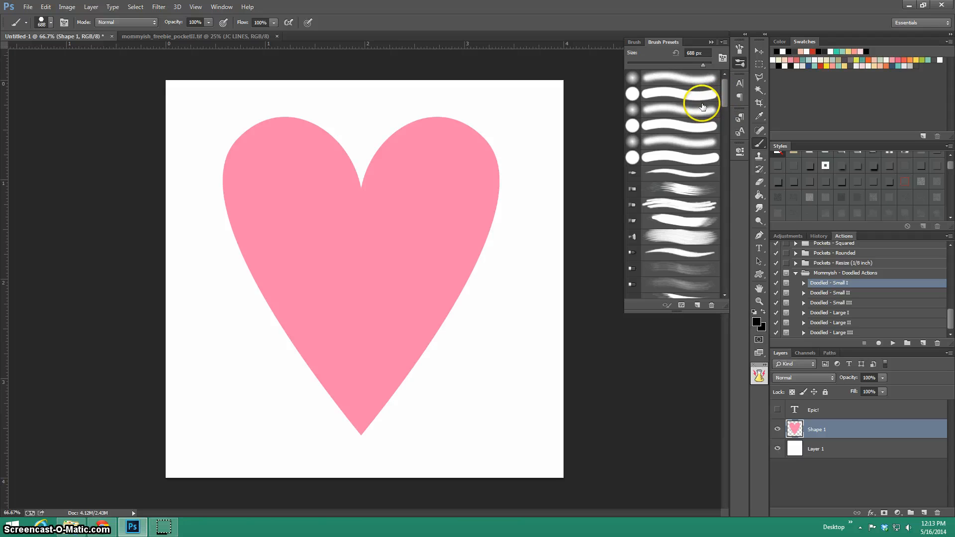
Choose the thin 4 px wavy brush from the Brush Presets list
scroll("down", 3)
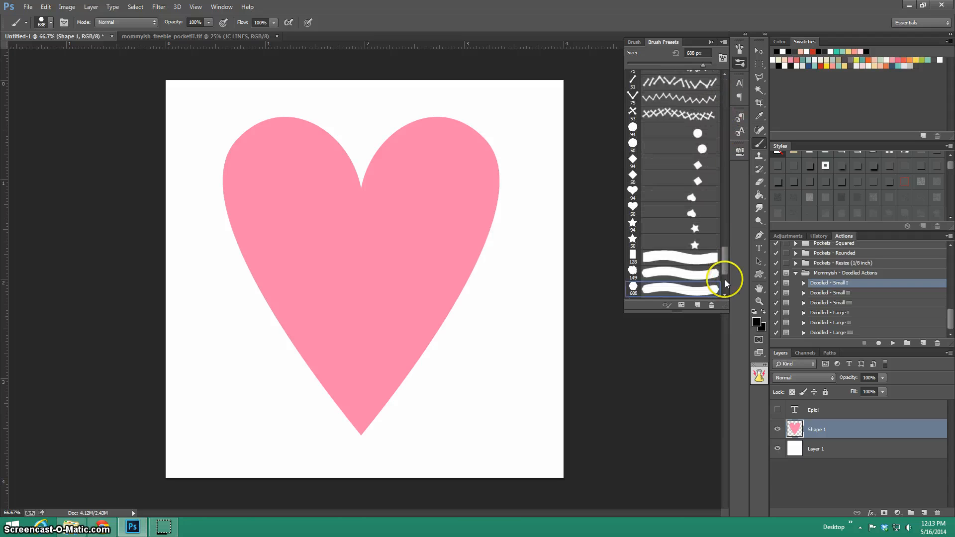
scroll("down", 3)
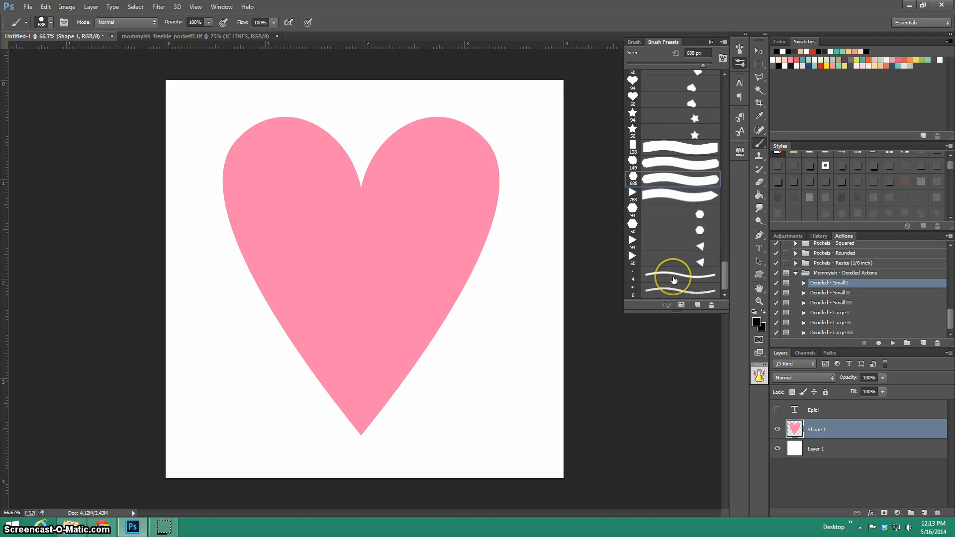
left_click(675, 280)
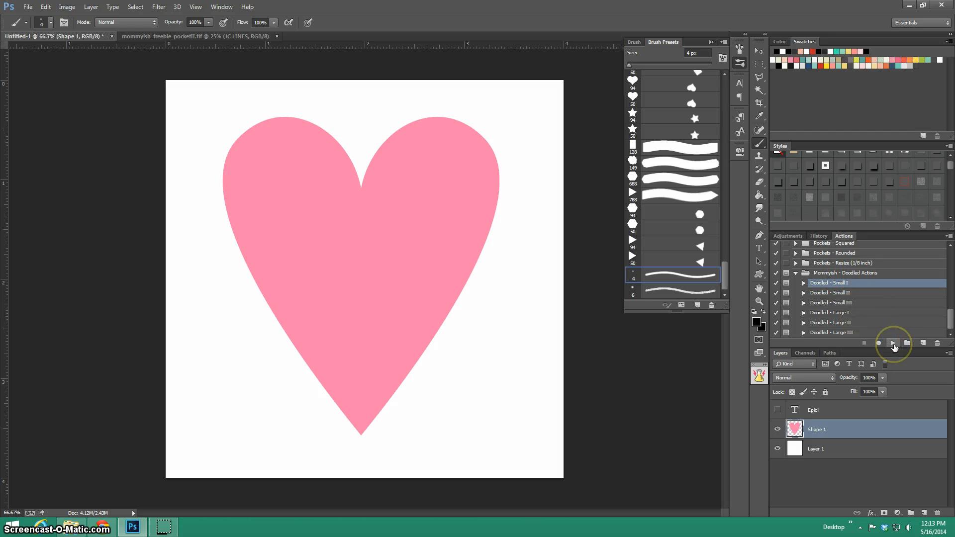
Play the Doodled - Small I action on the heart and continue past the message
left_click(892, 342)
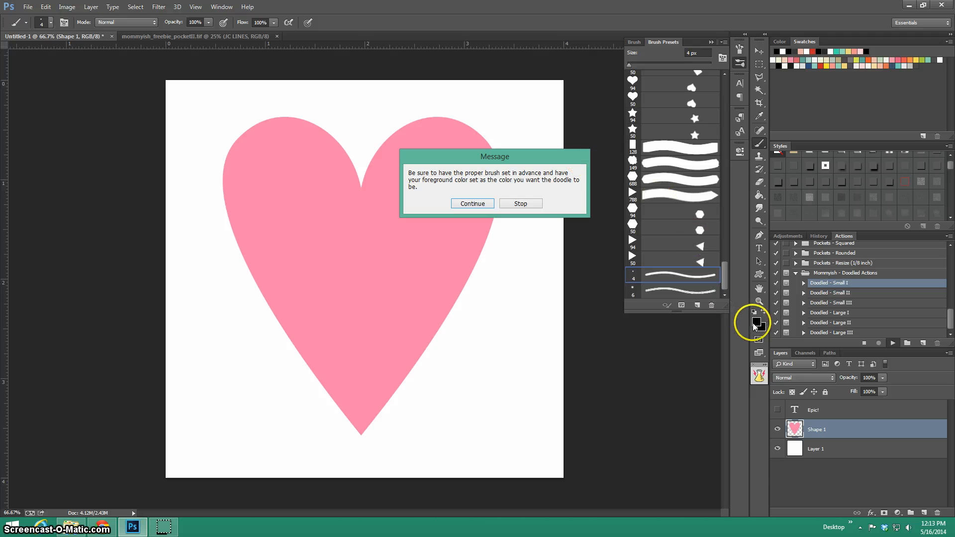
mouse_move(562, 179)
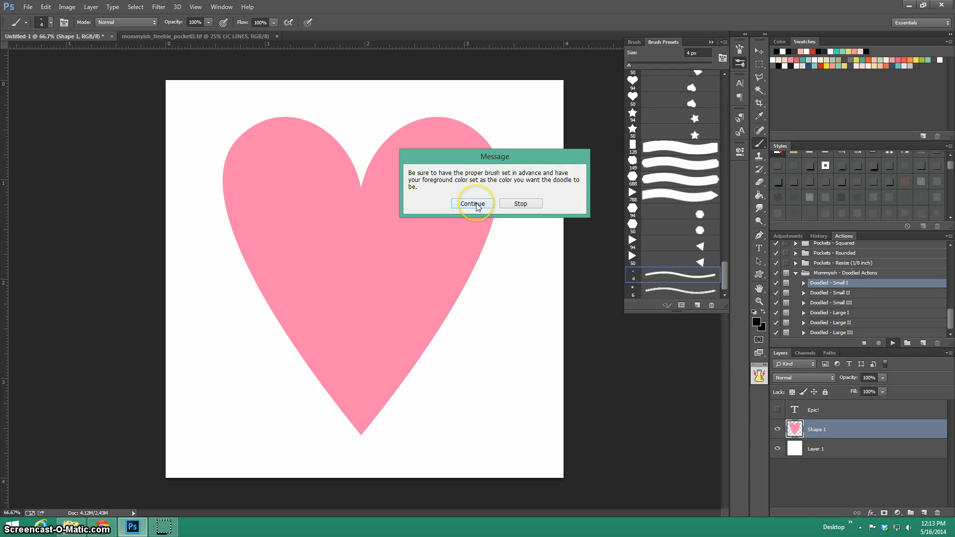
left_click(473, 204)
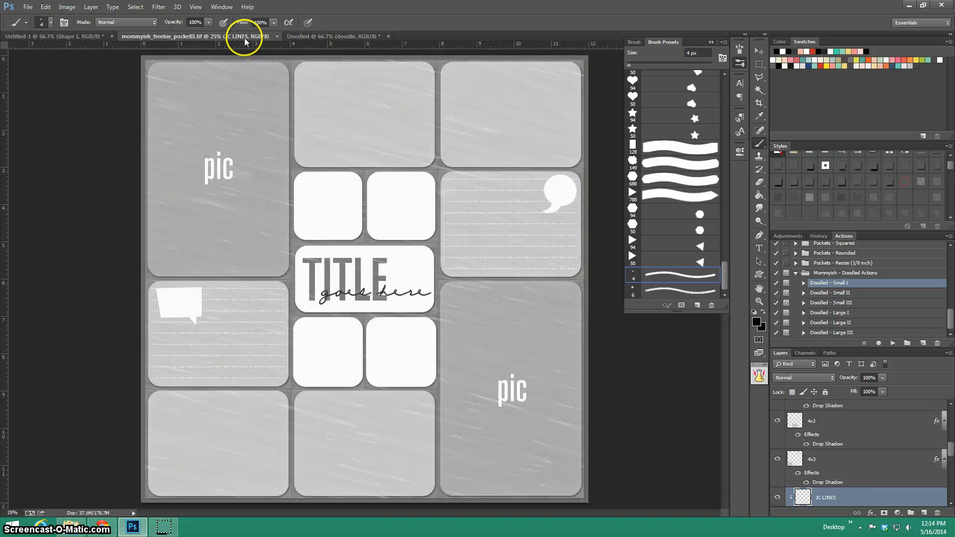
Run Doodled - Large III on the heart in Untitled-1, then close the result unsaved
left_click(40, 36)
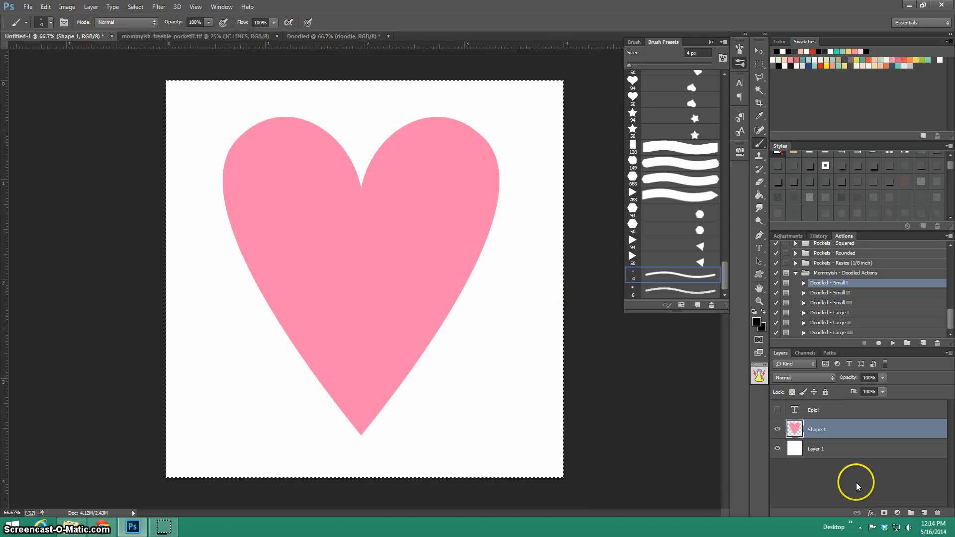
left_click(838, 332)
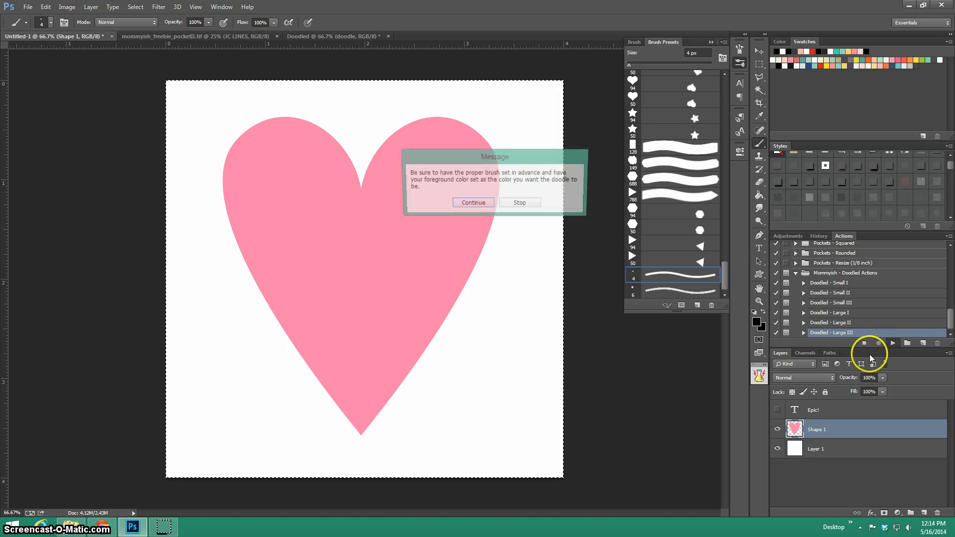
left_click(473, 202)
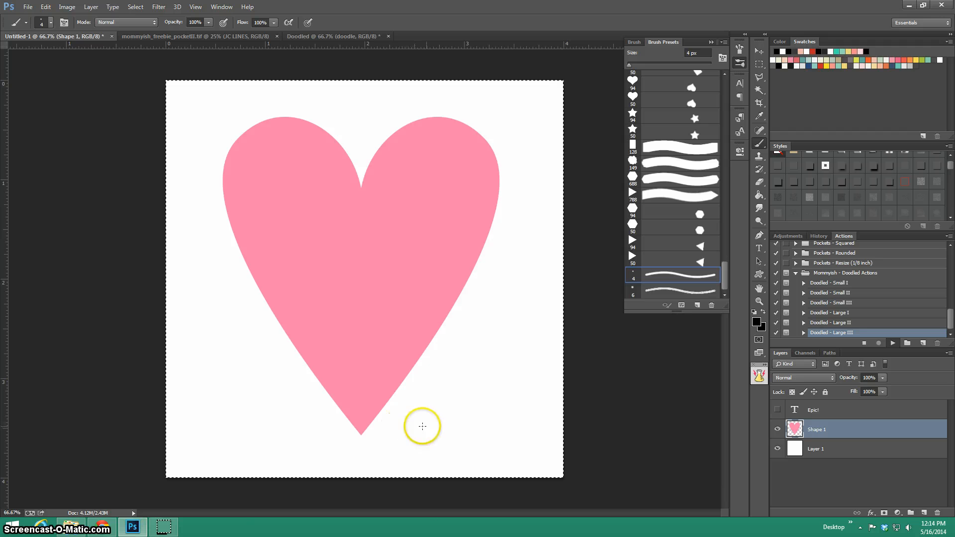
left_click(777, 449)
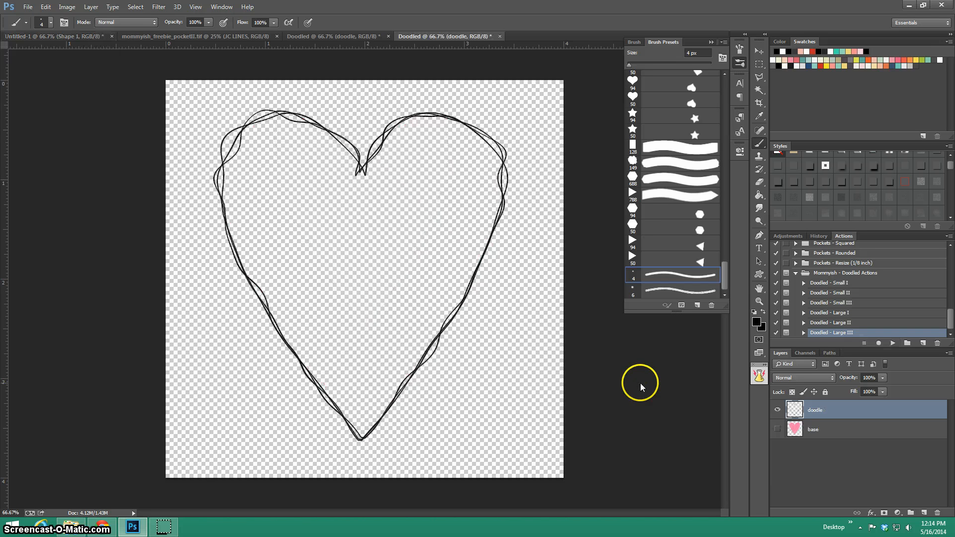
mouse_move(298, 121)
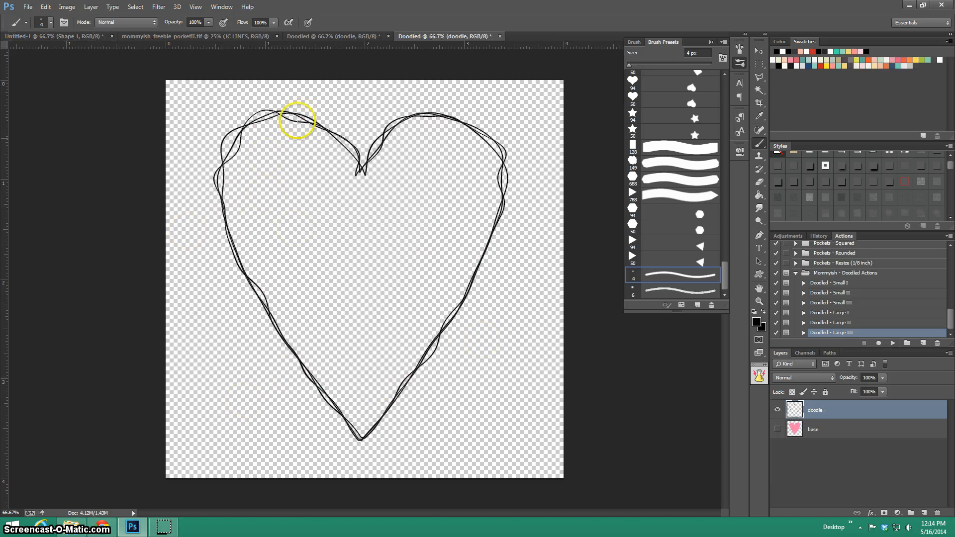
mouse_move(299, 276)
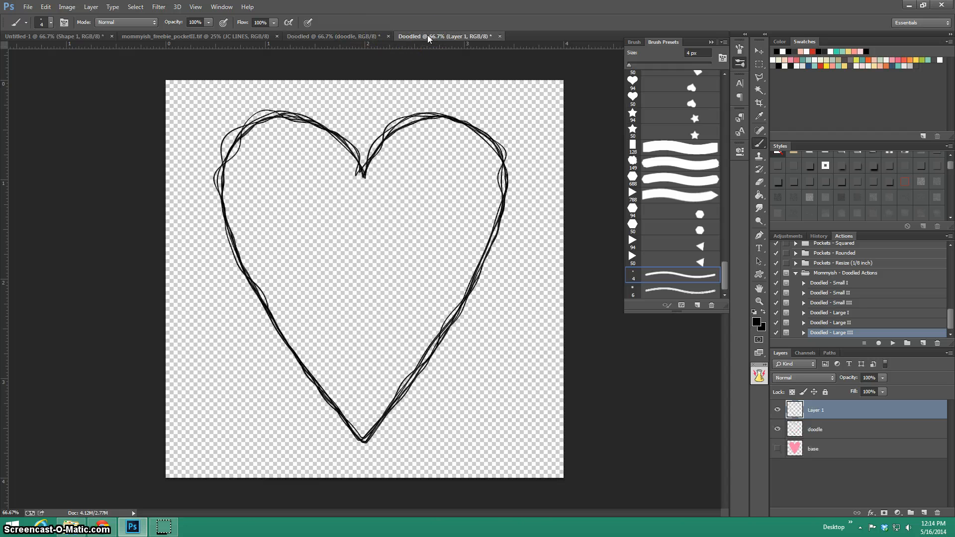
left_click(778, 410)
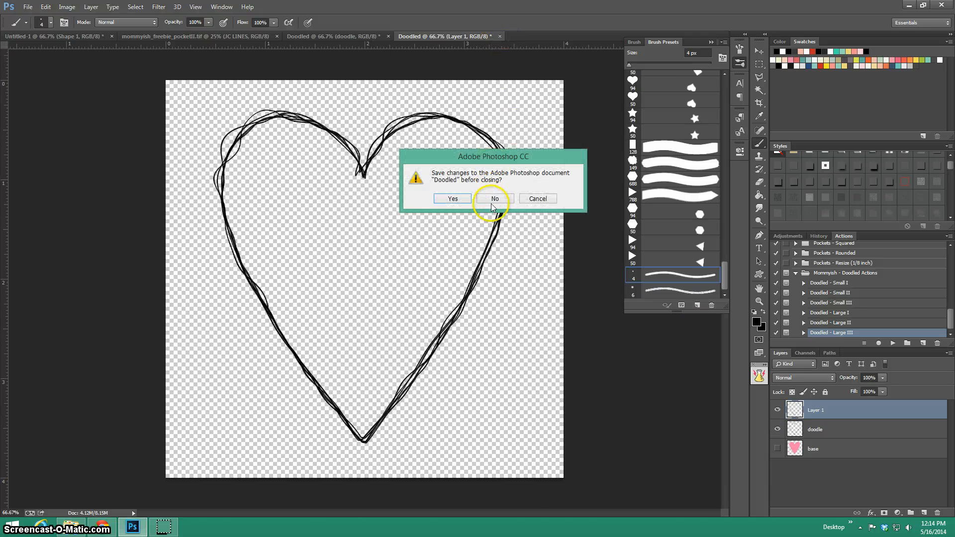
left_click(494, 198)
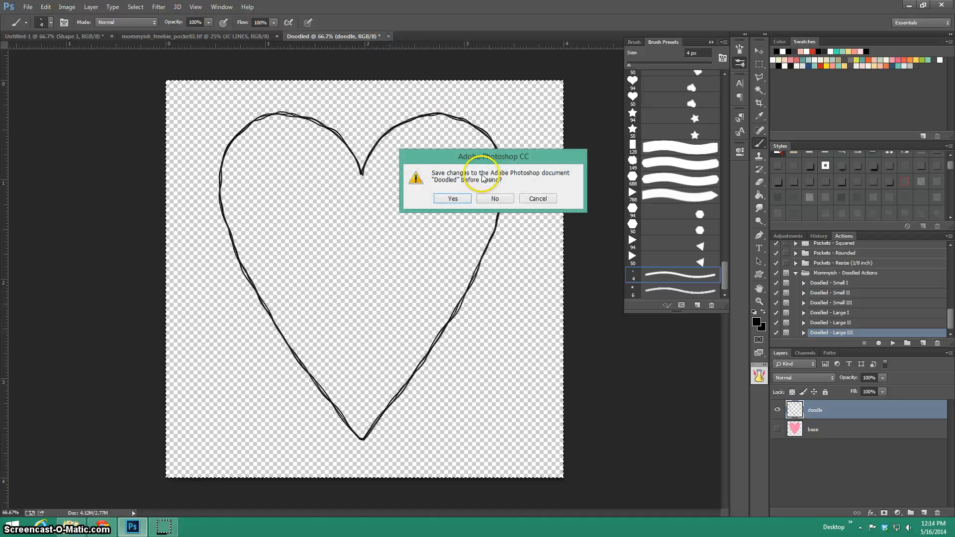
Discard the remaining Doodled document and rasterize the Epic! type layer
left_click(495, 199)
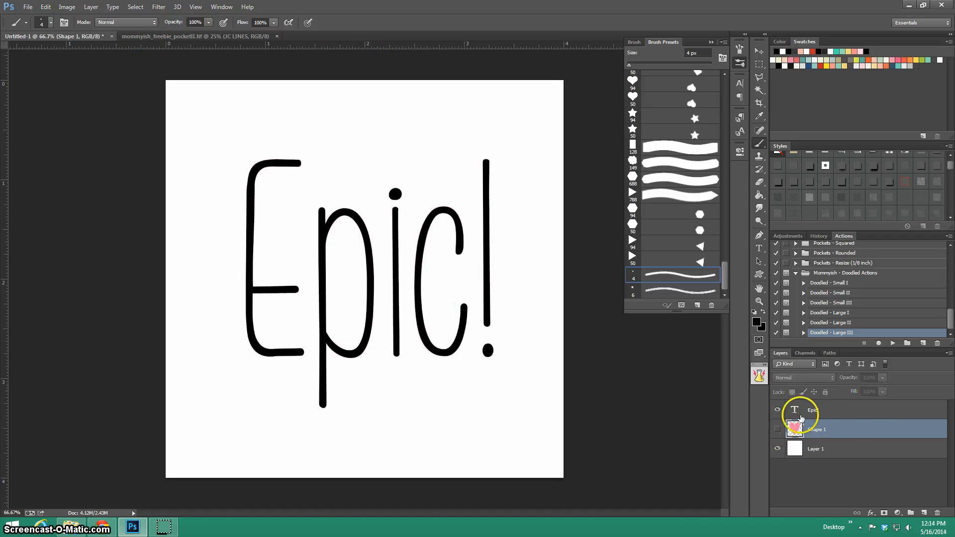
right_click(812, 409)
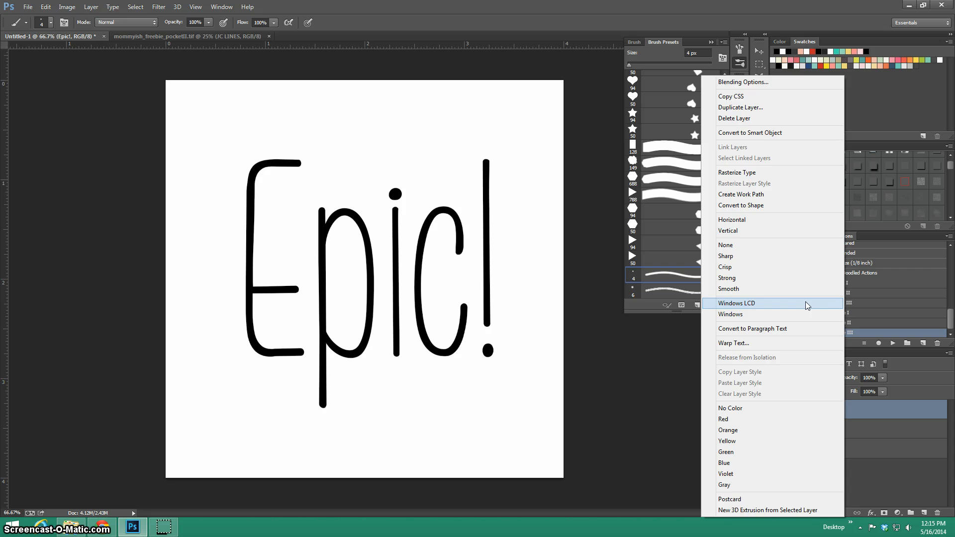
mouse_move(758, 175)
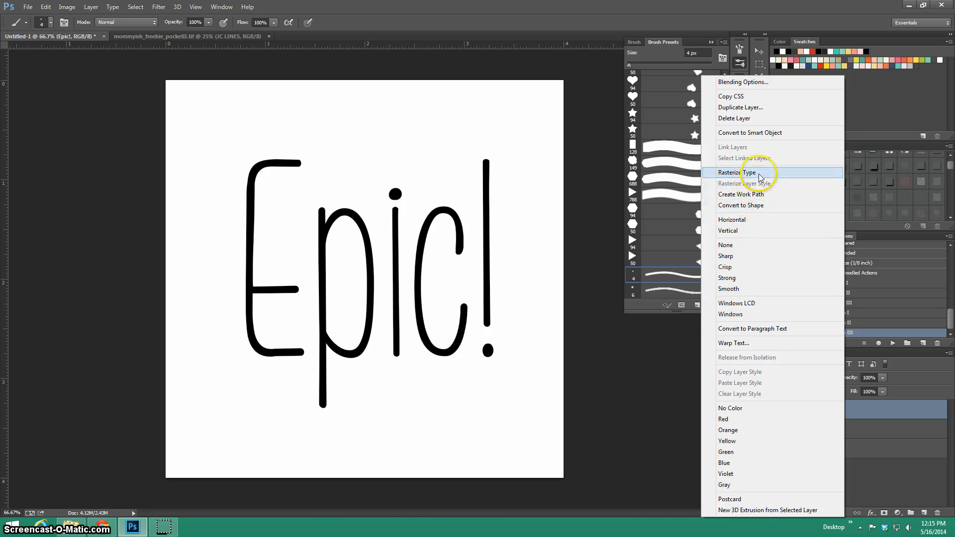
mouse_move(760, 176)
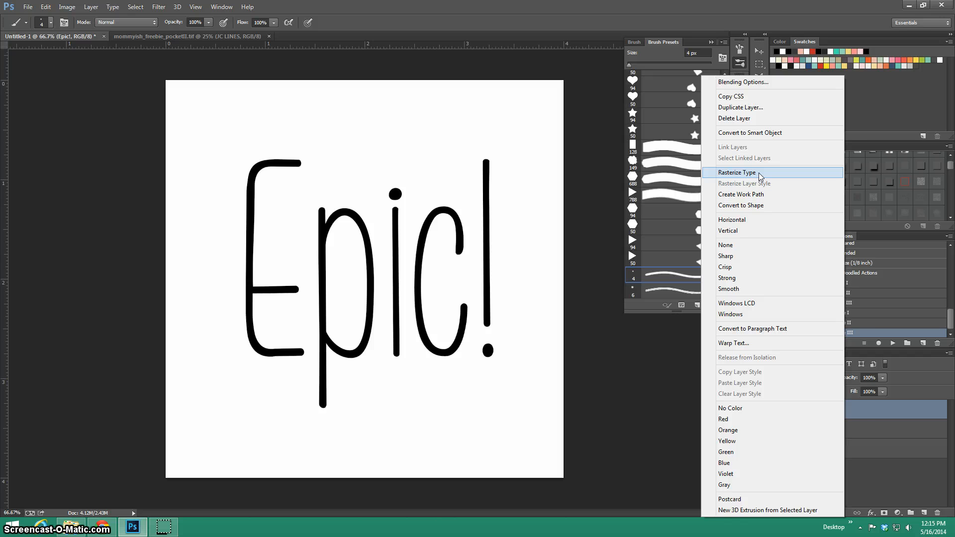
left_click(737, 173)
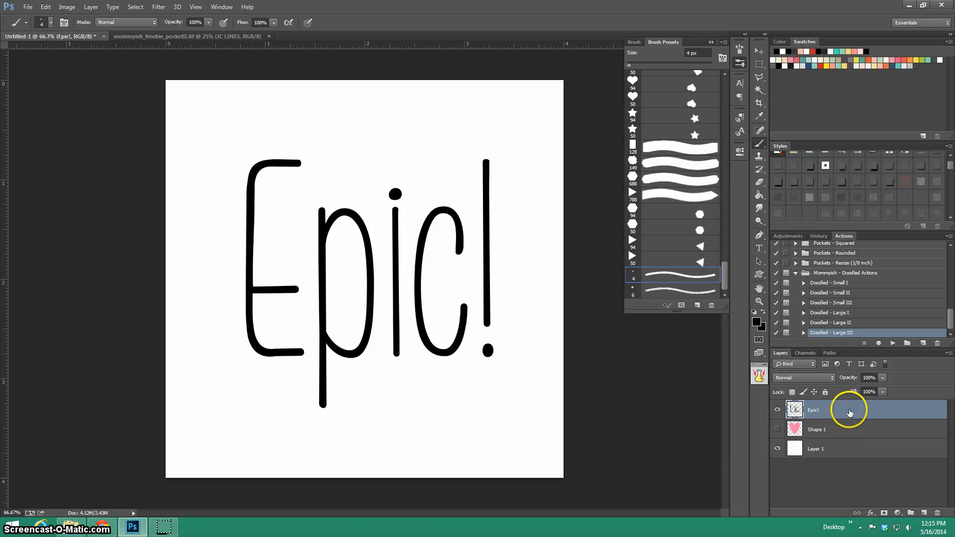
mouse_move(256, 219)
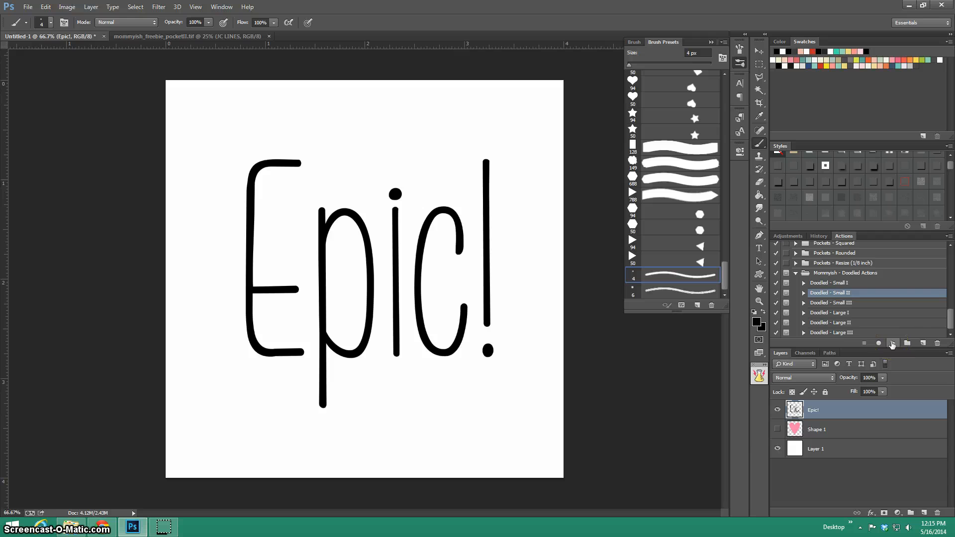
mouse_move(893, 344)
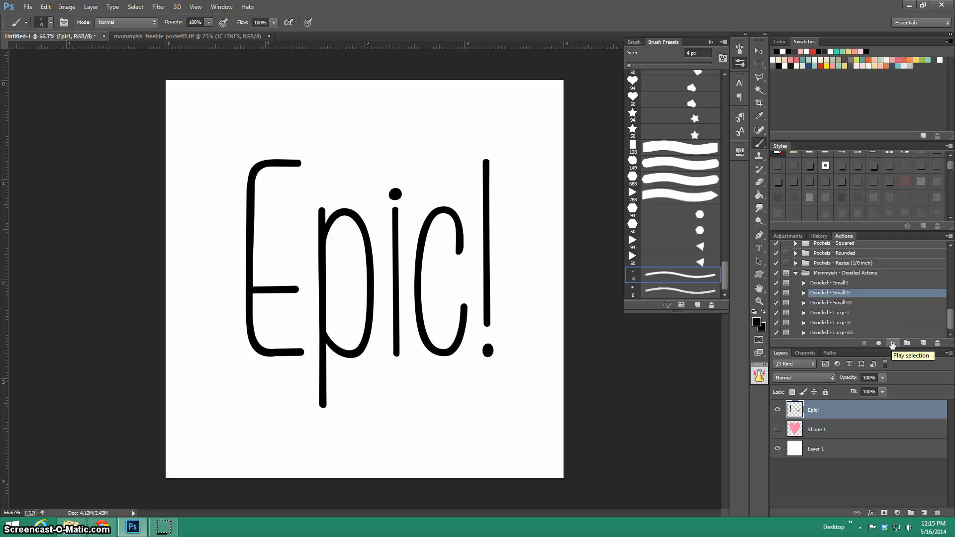
Set the foreground colour to a coral red picked from the Swatches
left_click(756, 321)
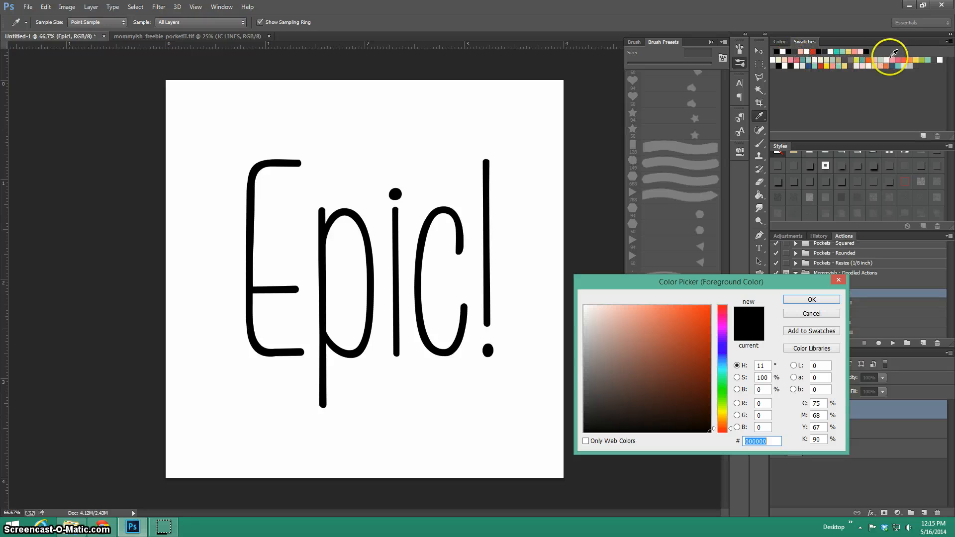
left_click(903, 58)
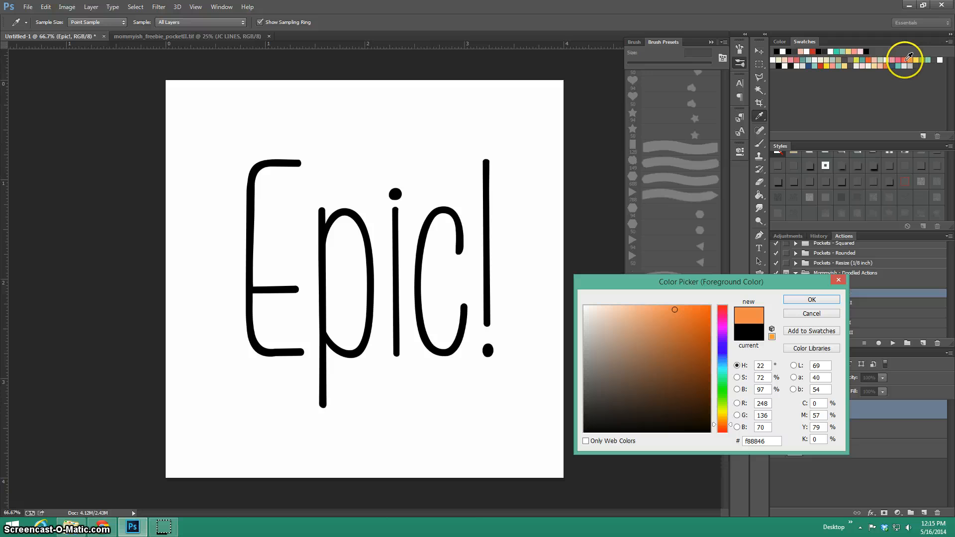
left_click(811, 299)
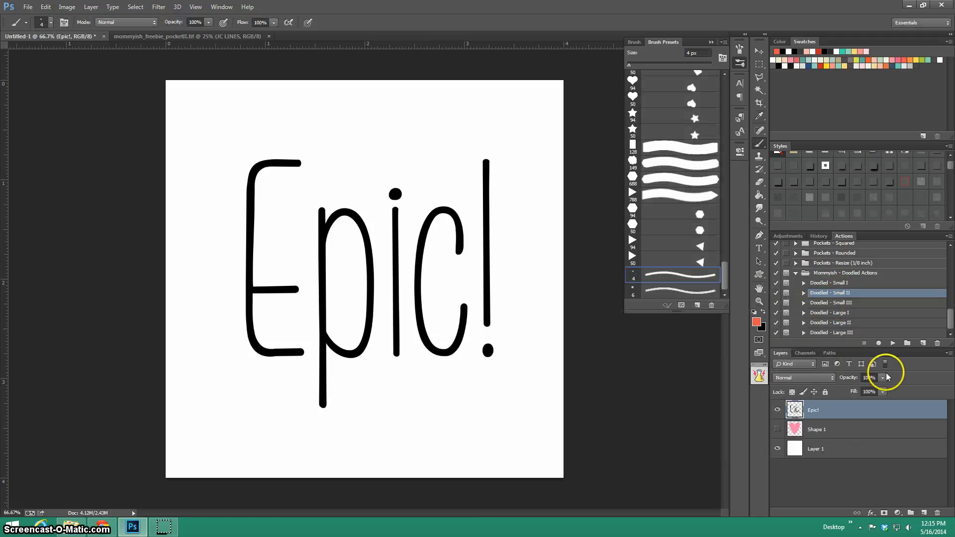
Play Doodled - Small II on the Epic! layer and continue past the reminder
left_click(892, 343)
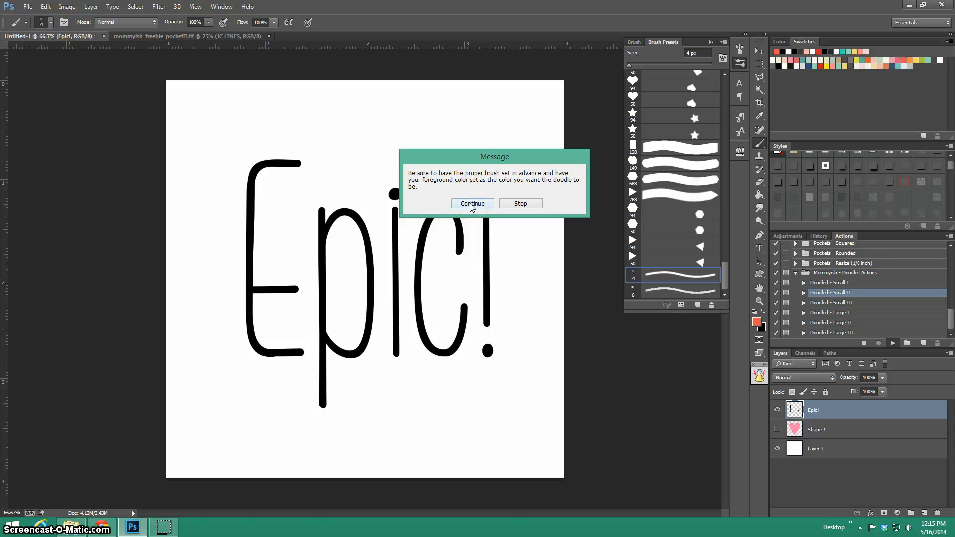
left_click(472, 204)
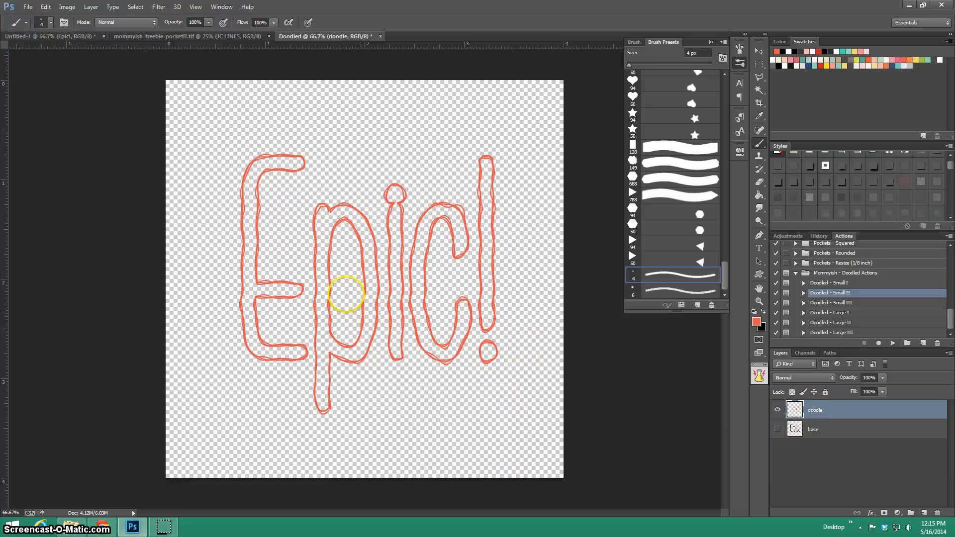
left_click(777, 429)
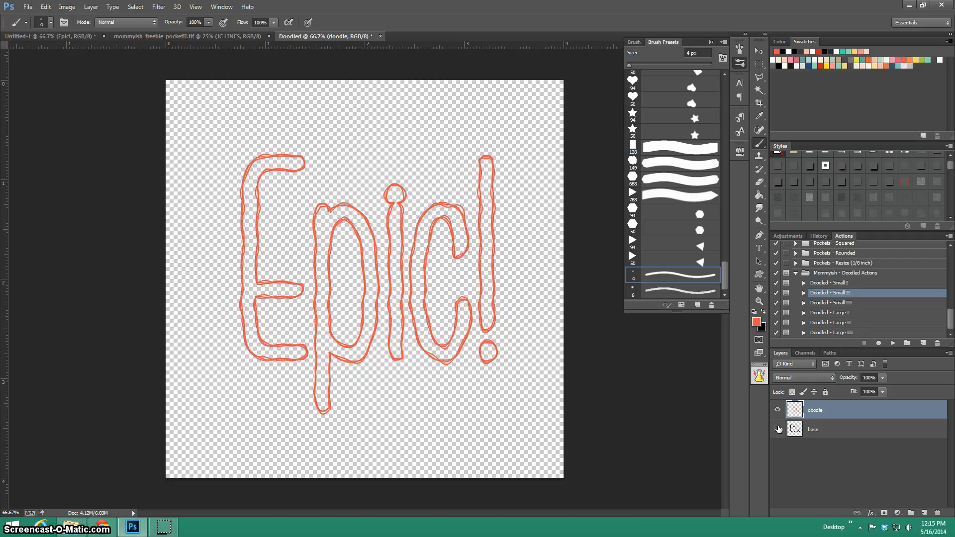
Close the Epic! Doodled document and choose No to saving
left_click(778, 429)
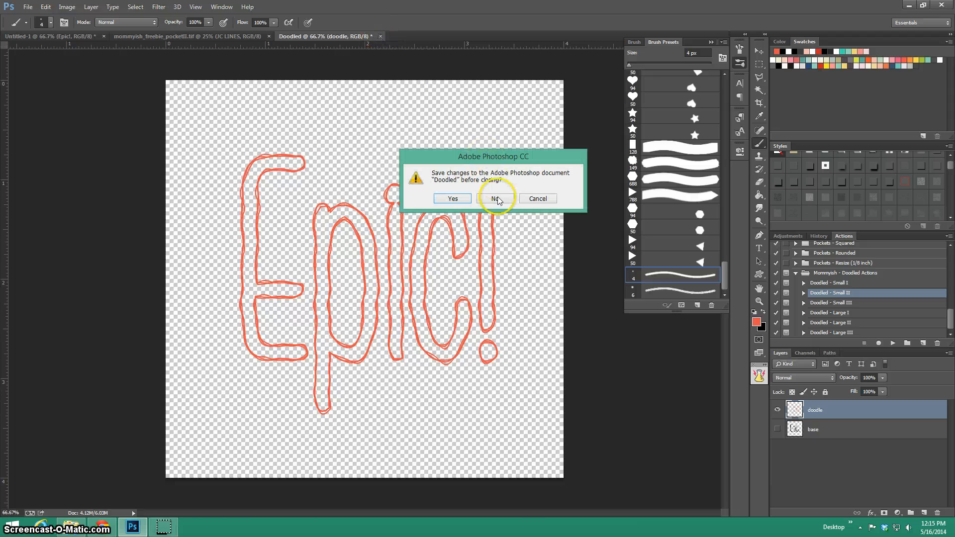
left_click(496, 198)
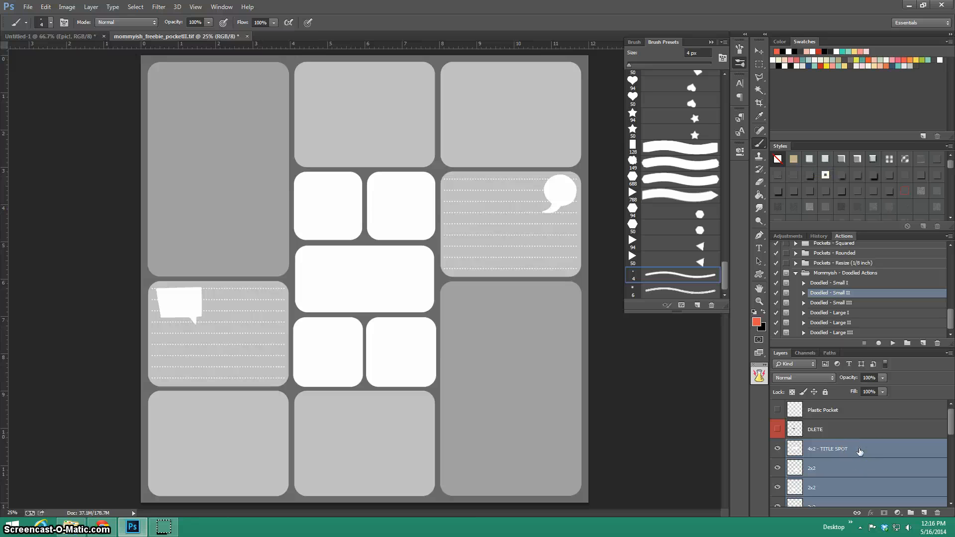
Merge duplicates of the pocket layers into '4x2 - TITLE SPOT copy' and select Doodled - Small III
left_click(859, 450)
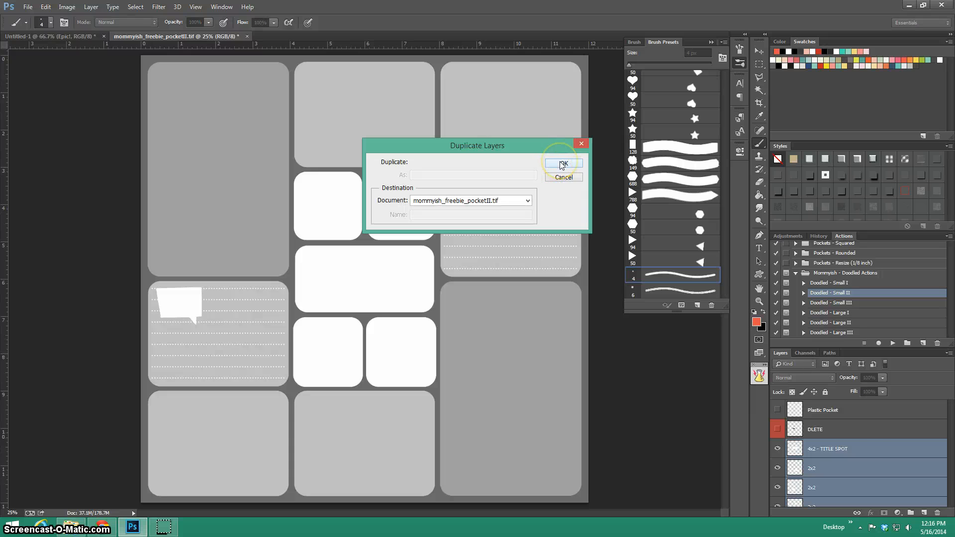
left_click(563, 163)
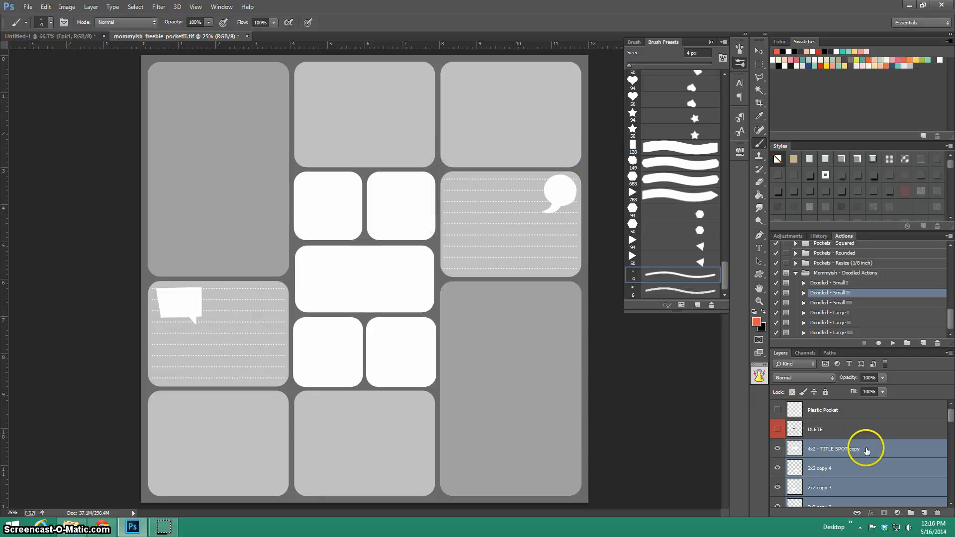
right_click(857, 449)
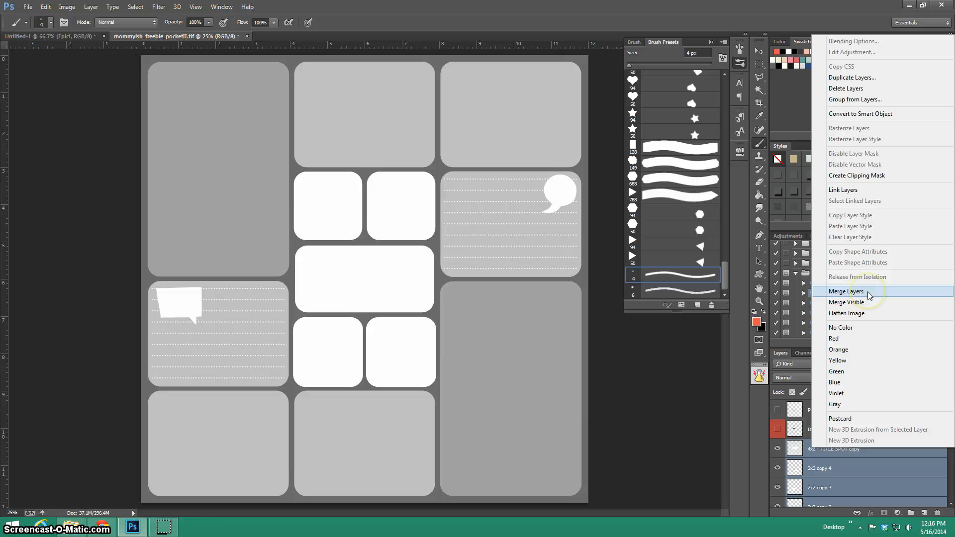
left_click(846, 291)
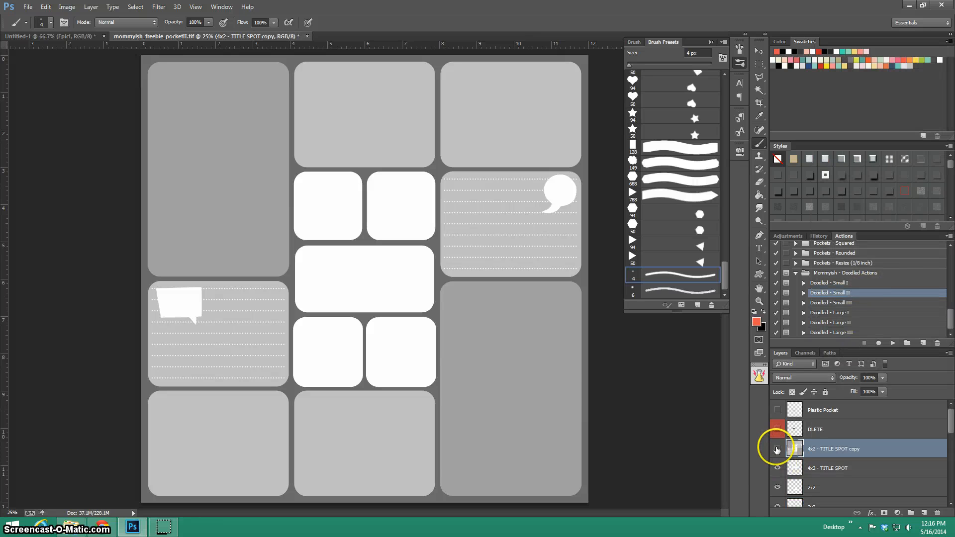
left_click(777, 449)
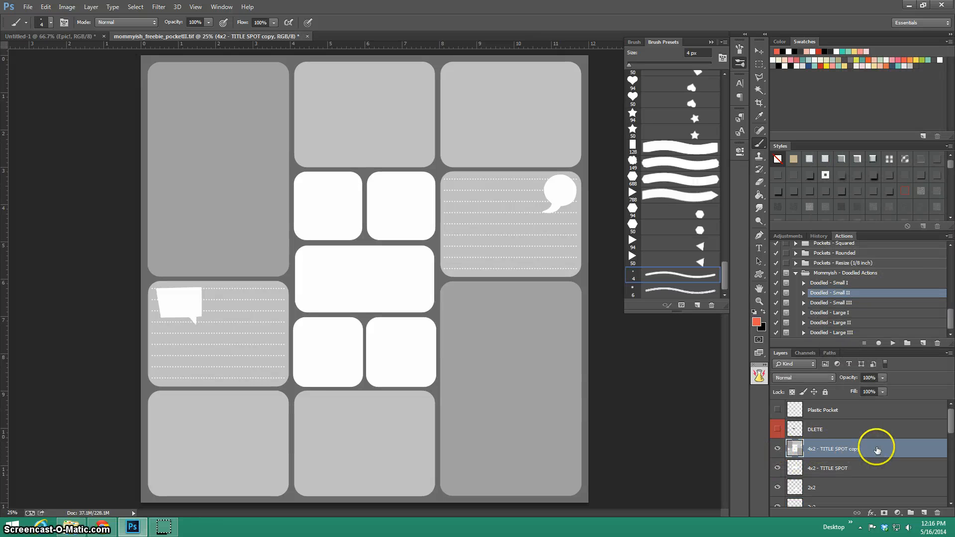
left_click(831, 303)
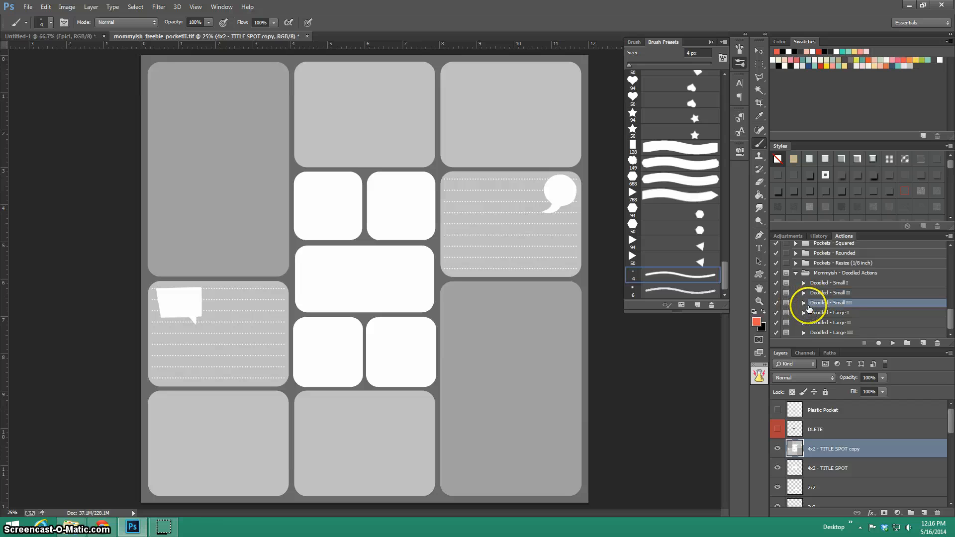
Make the foreground black, then run Doodled - Small III past its reminder
left_click(757, 322)
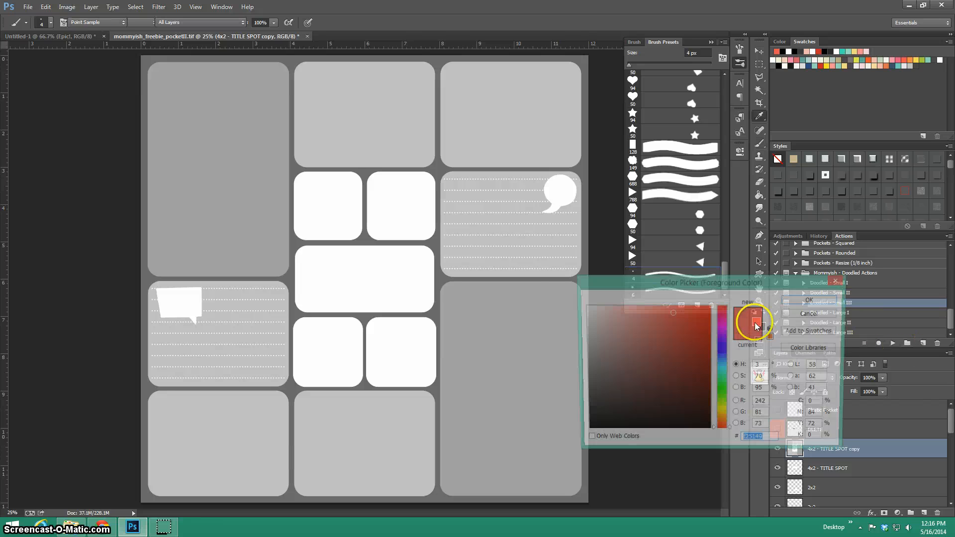
left_click(808, 300)
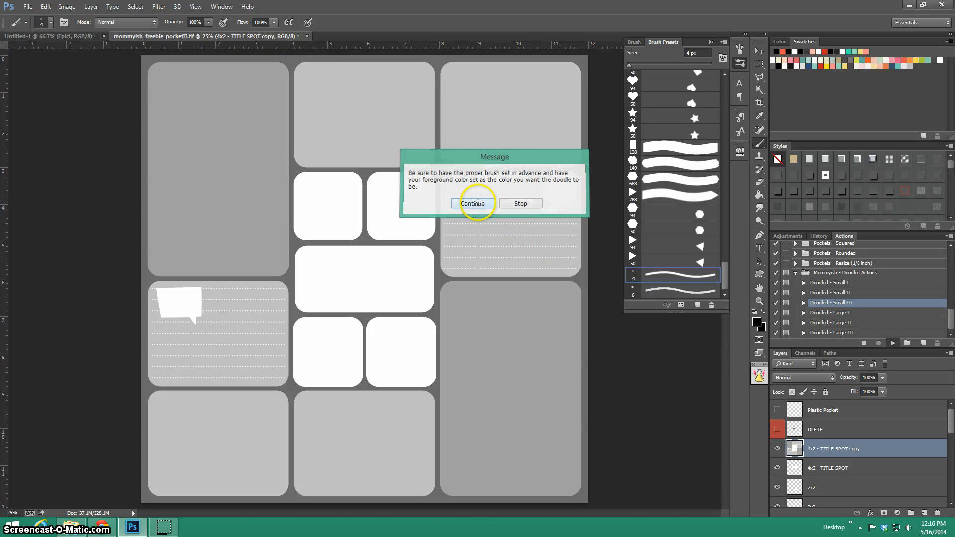
left_click(473, 204)
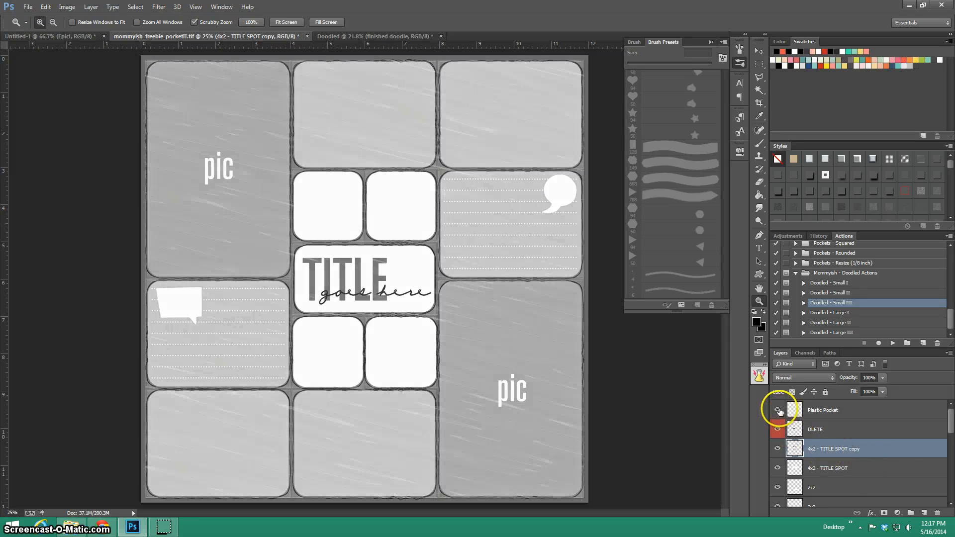
Toggle the Plastic Pocket layer, then close the pocket template and Doodled documents without saving
left_click(778, 410)
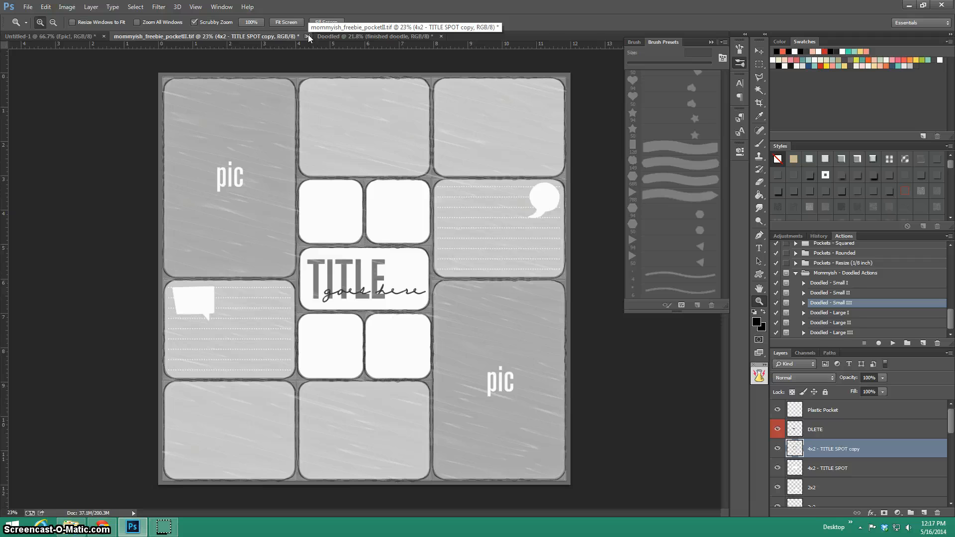
mouse_move(351, 37)
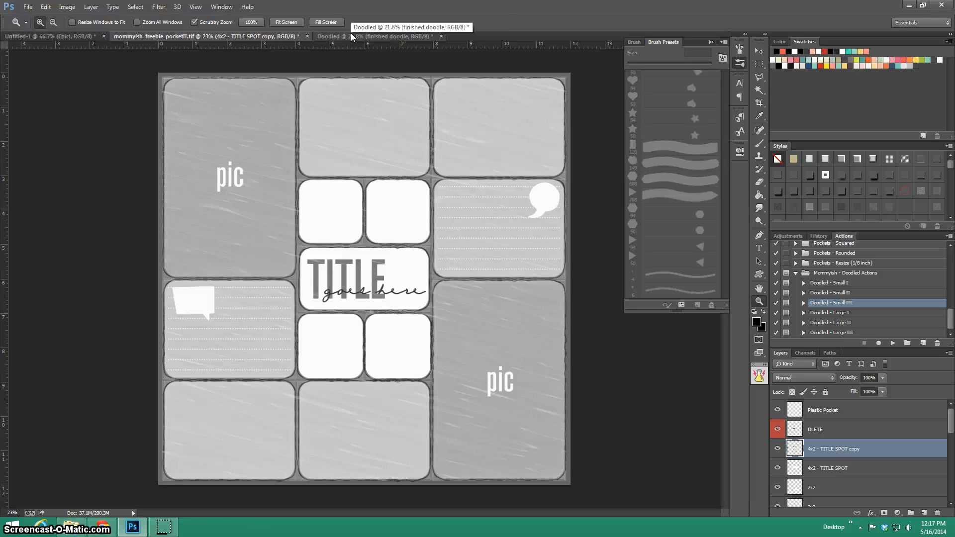
left_click(440, 36)
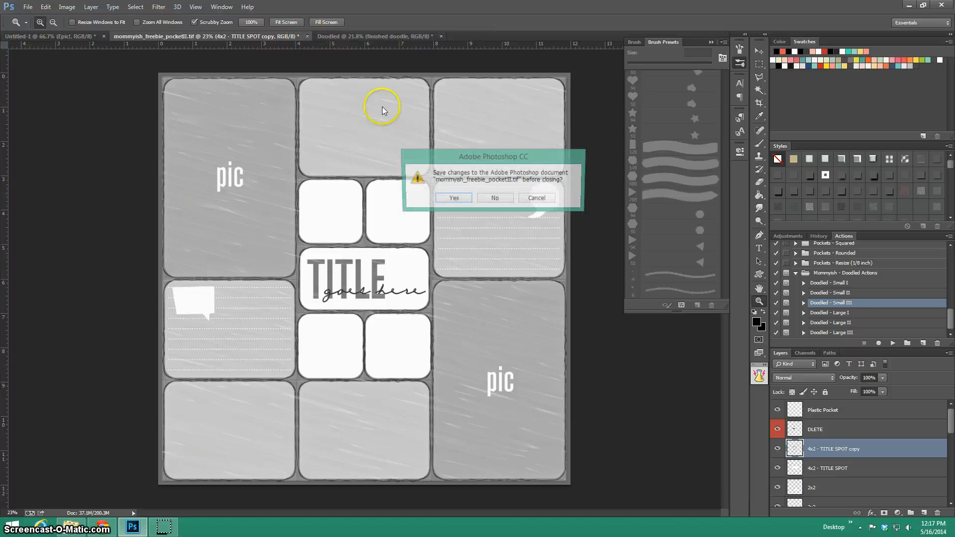
left_click(495, 198)
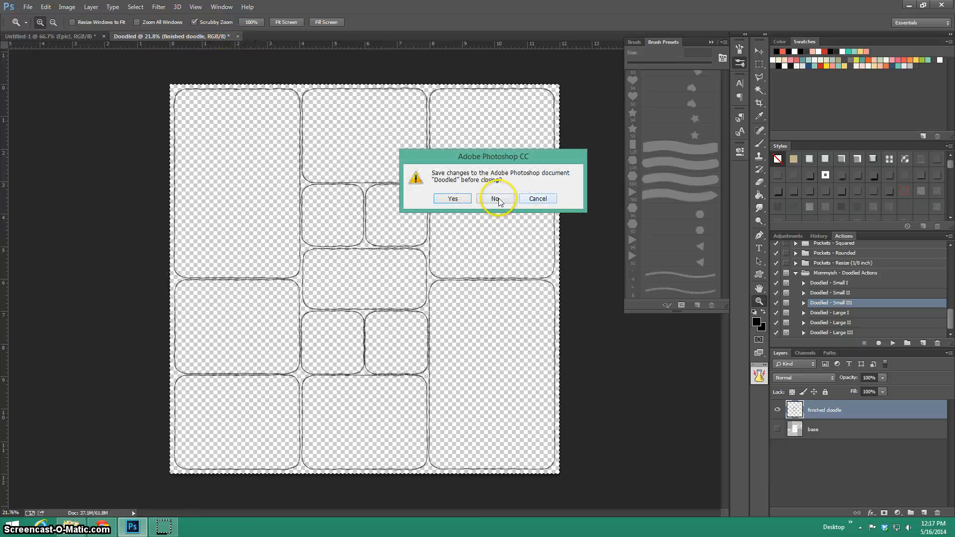
left_click(496, 199)
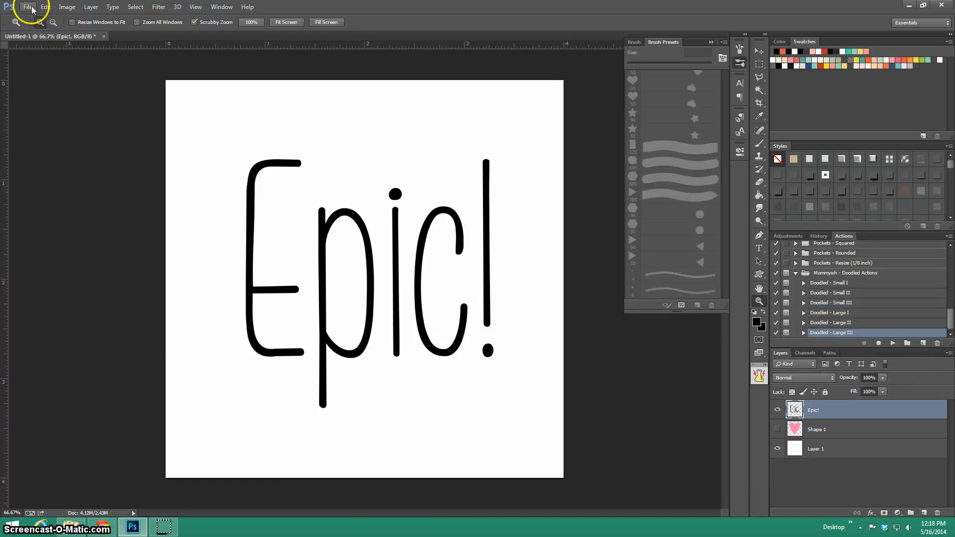
Create a new white-filled document and draw a black rectangle nearly covering the page
left_click(29, 8)
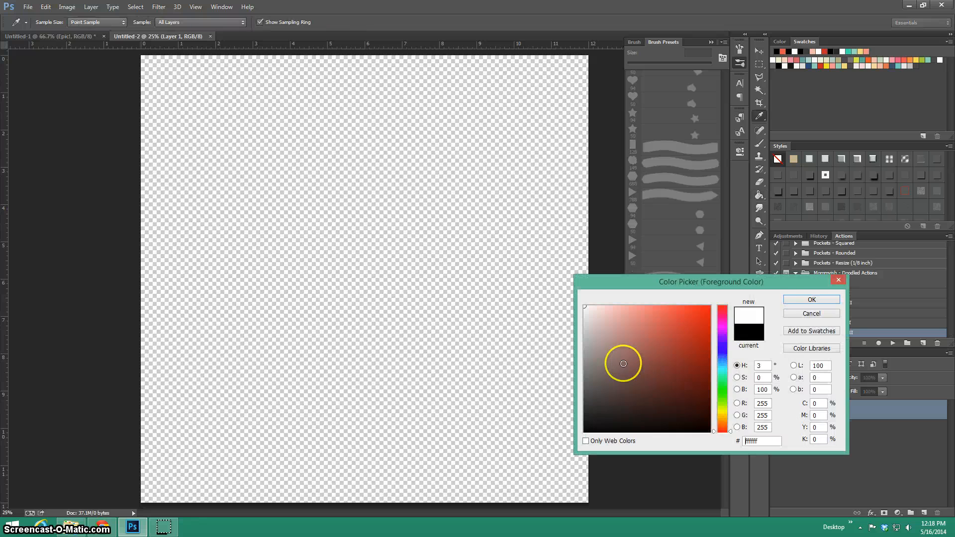
left_click(812, 300)
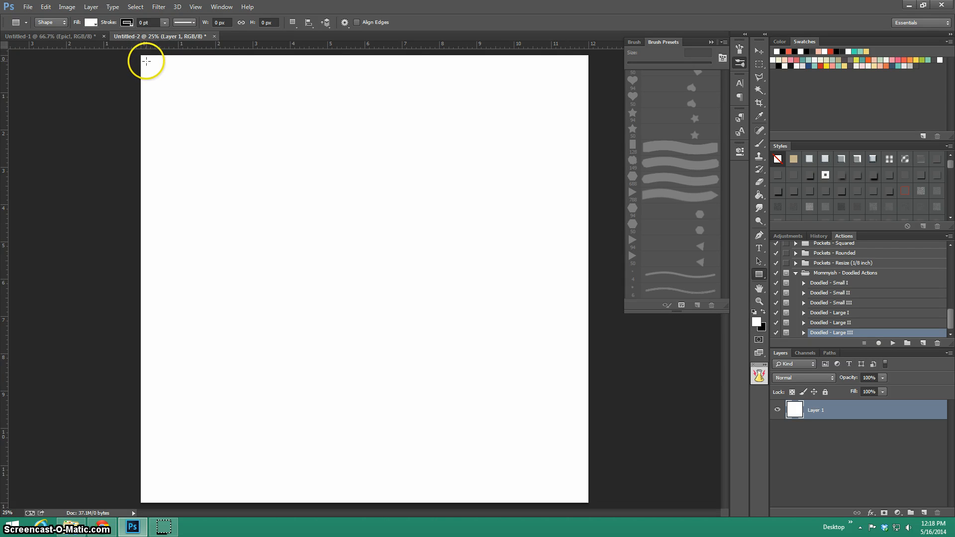
mouse_move(151, 62)
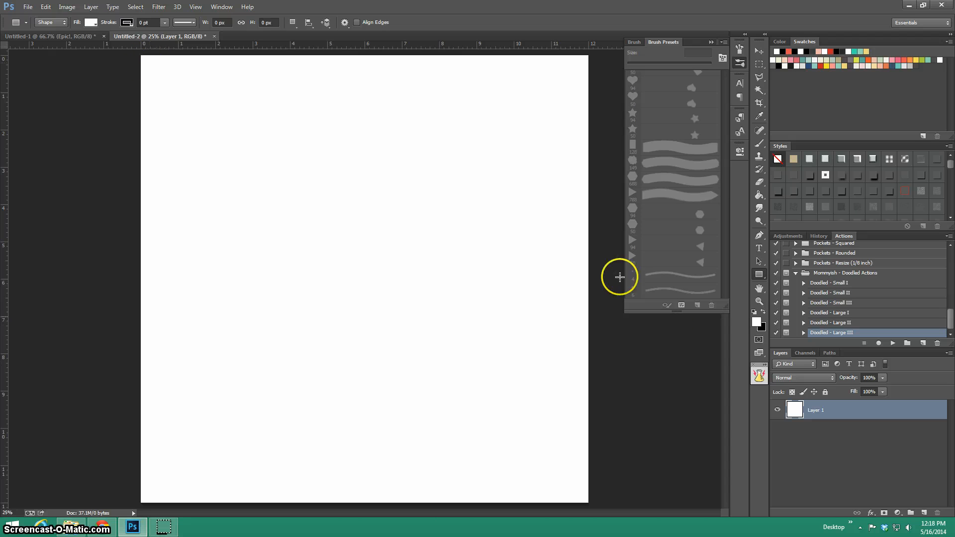
mouse_move(144, 65)
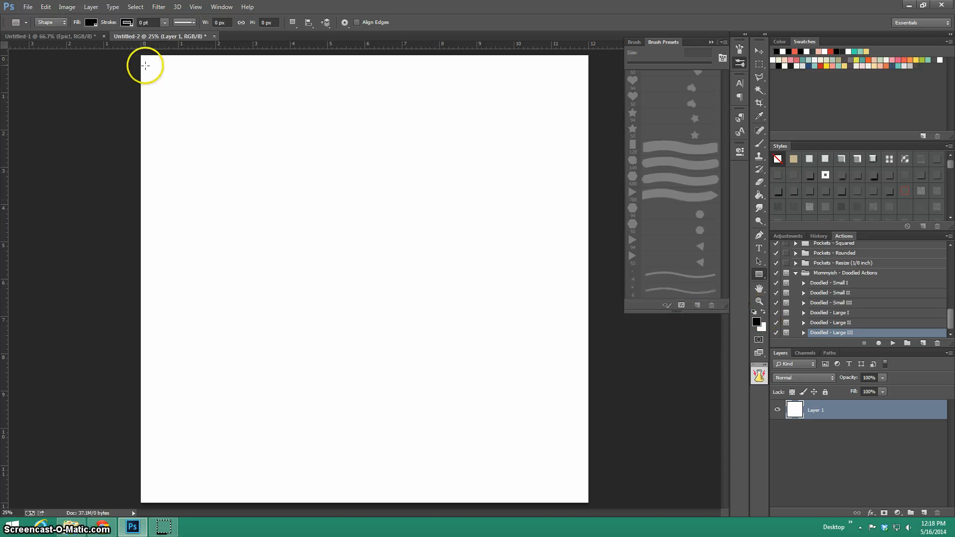
left_click_drag(150, 62, 383, 298)
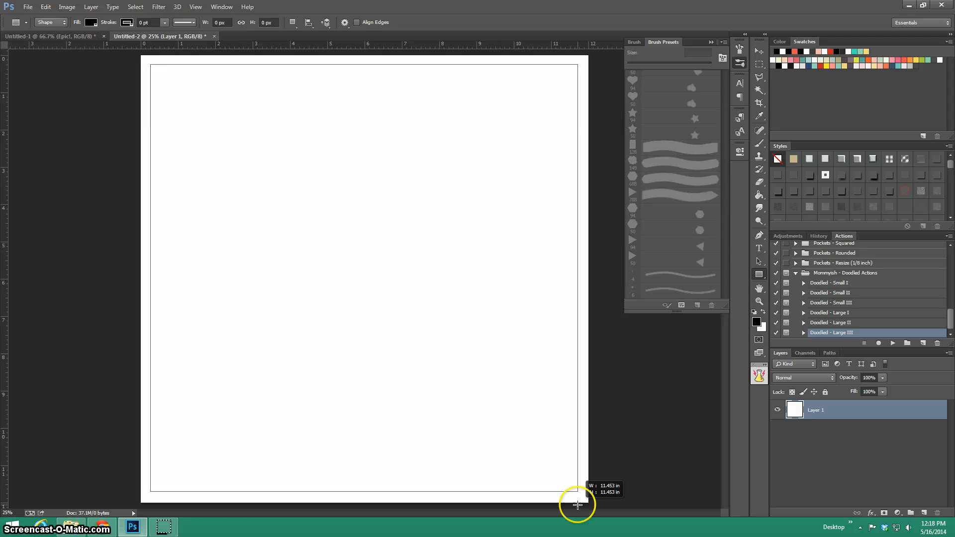
left_click_drag(151, 65, 575, 495)
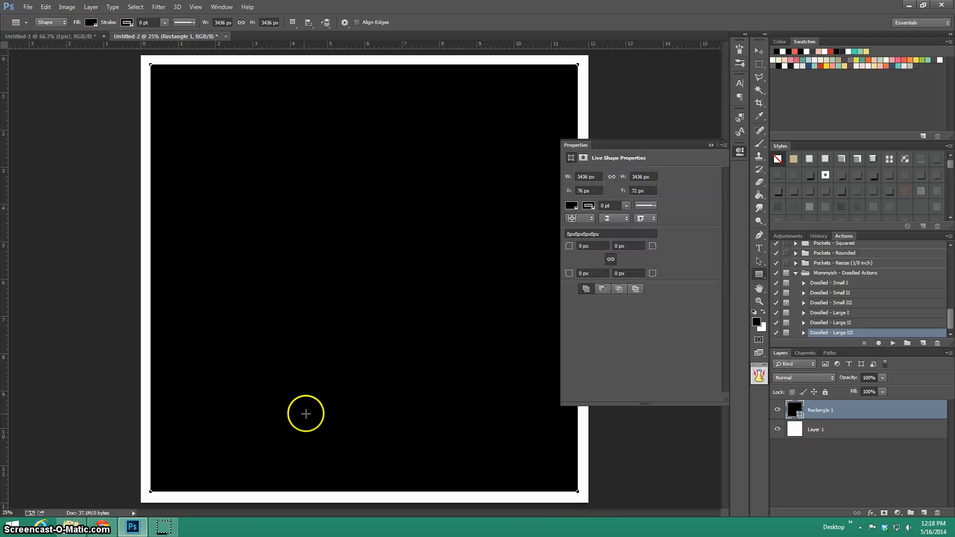
mouse_move(31, 12)
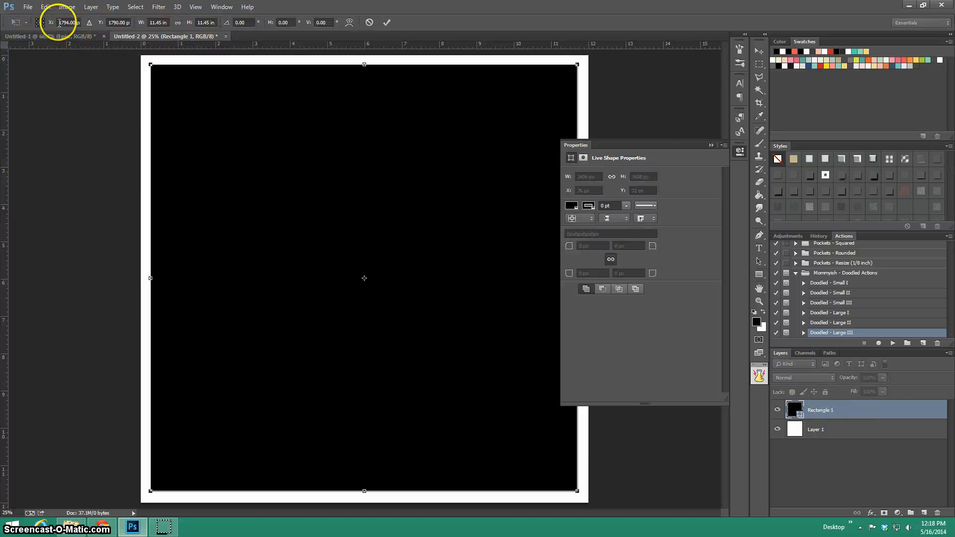
Move the black rectangle to X and Y 1800 px, then rasterize the Rectangle 1 layer
left_click(69, 22)
type("1800")
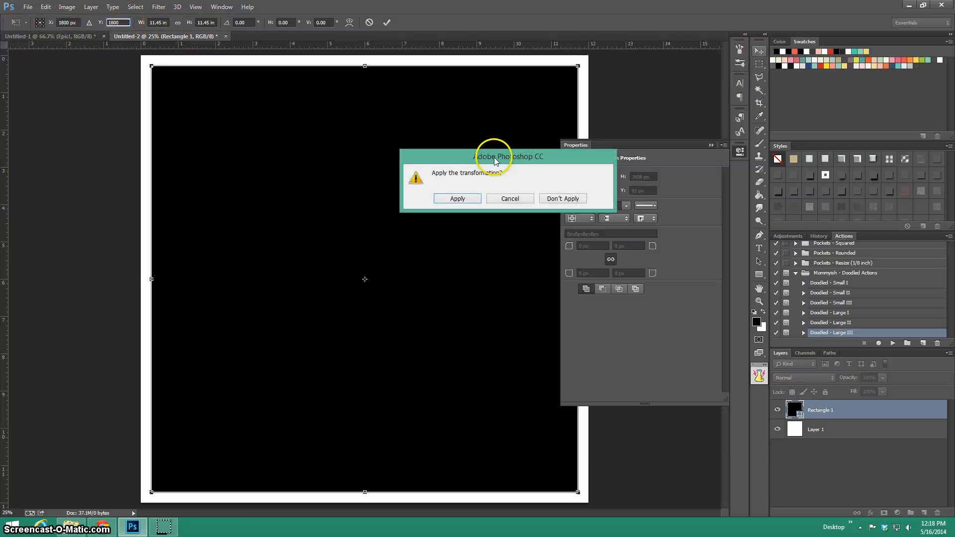
left_click(458, 198)
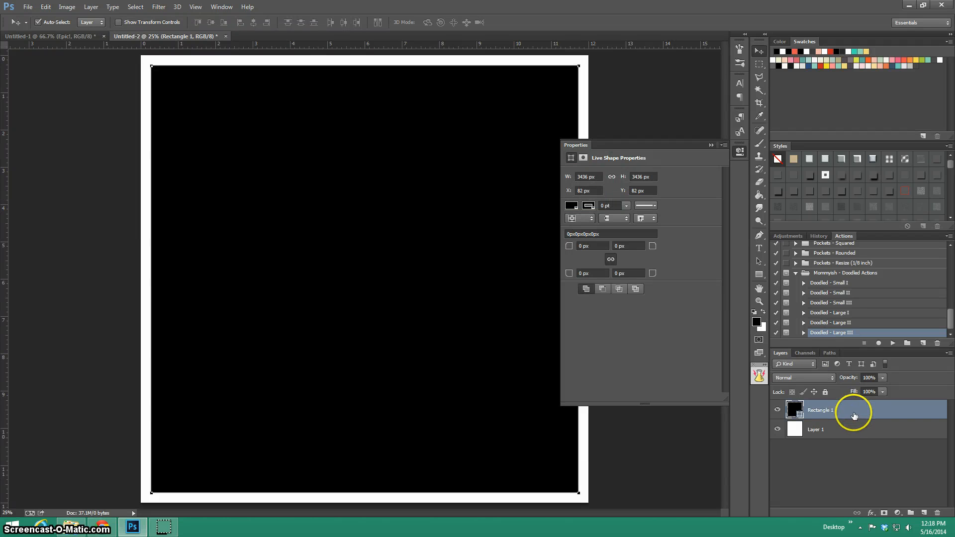
right_click(855, 410)
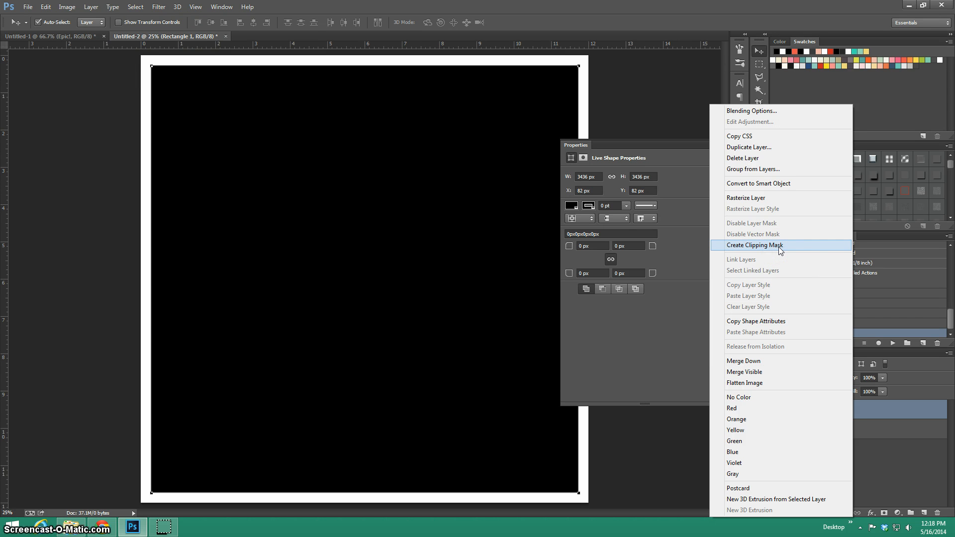
mouse_move(769, 201)
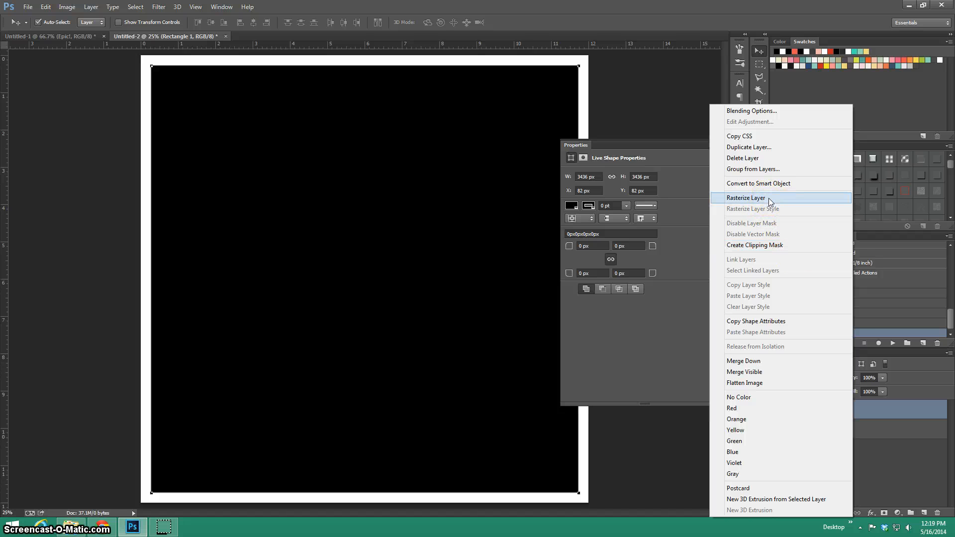
left_click(746, 198)
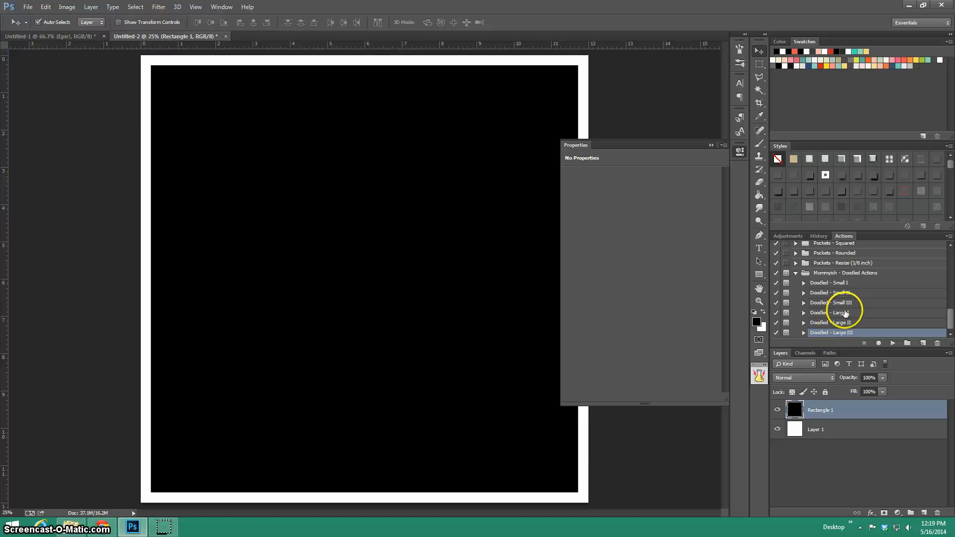
Run the Doodled - Large I action, keeping black as the doodle colour
left_click(837, 312)
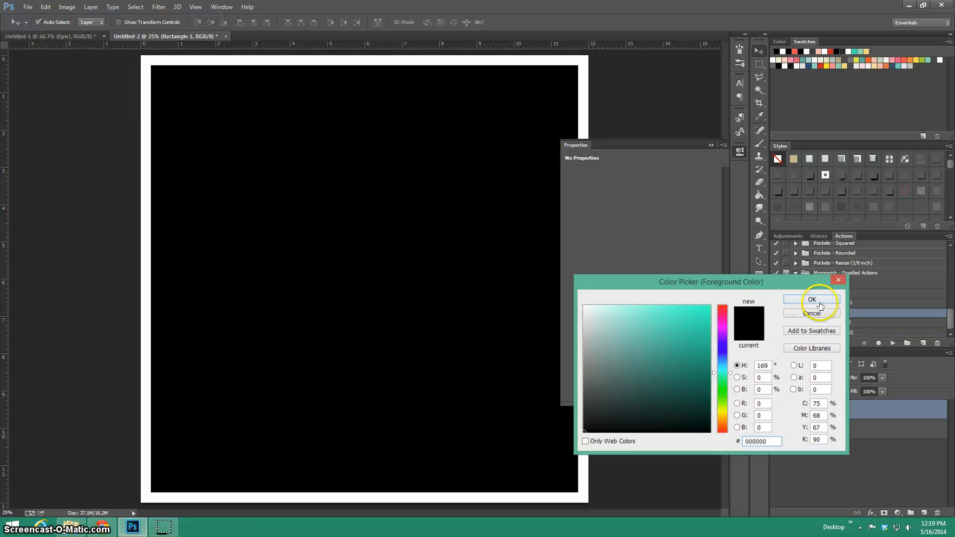
left_click(811, 300)
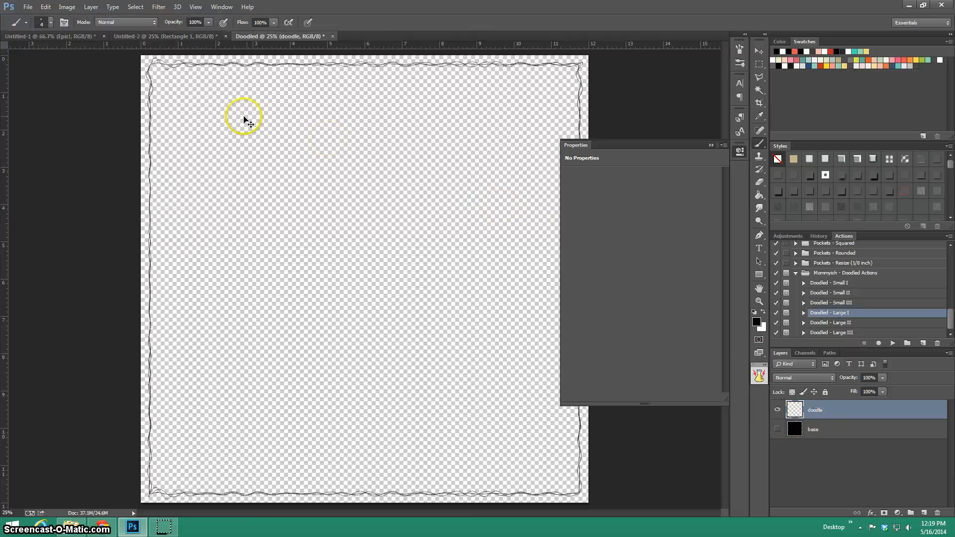
left_click(160, 36)
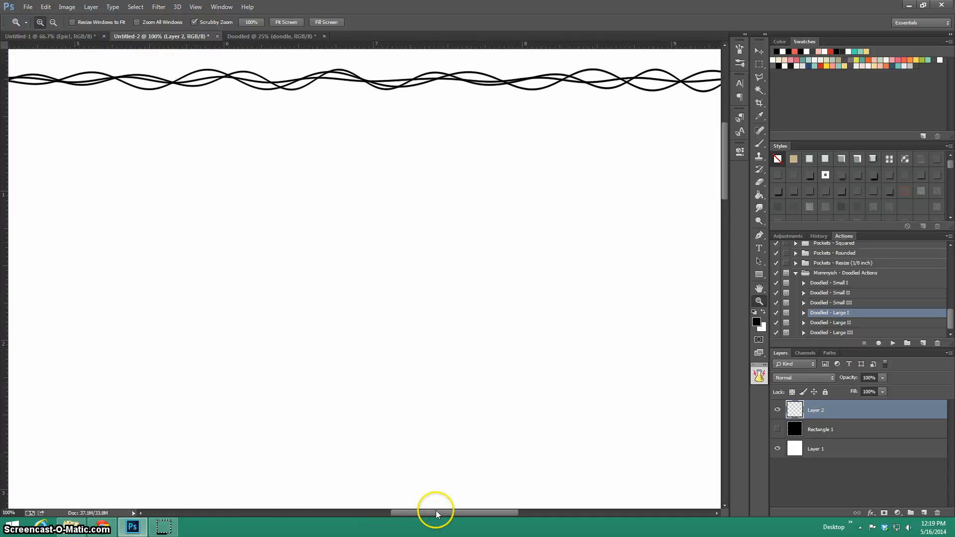
Scroll along the page to inspect the doodled border on every side
left_click_drag(436, 513, 542, 513)
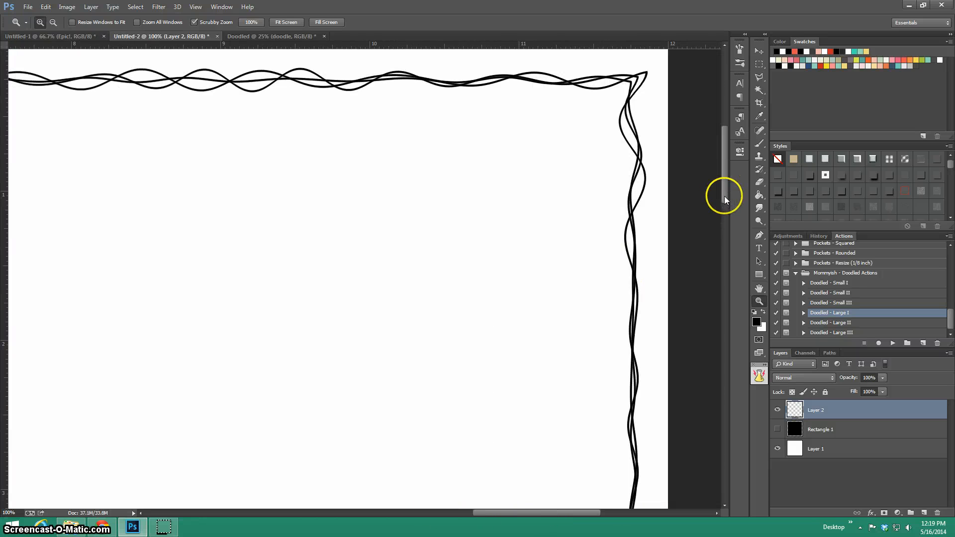
scroll("down", 3)
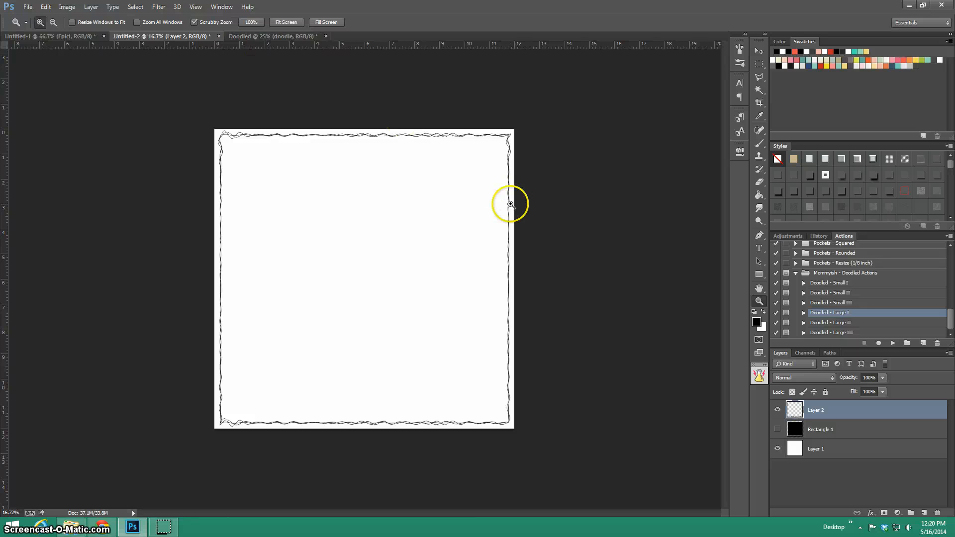
mouse_move(515, 190)
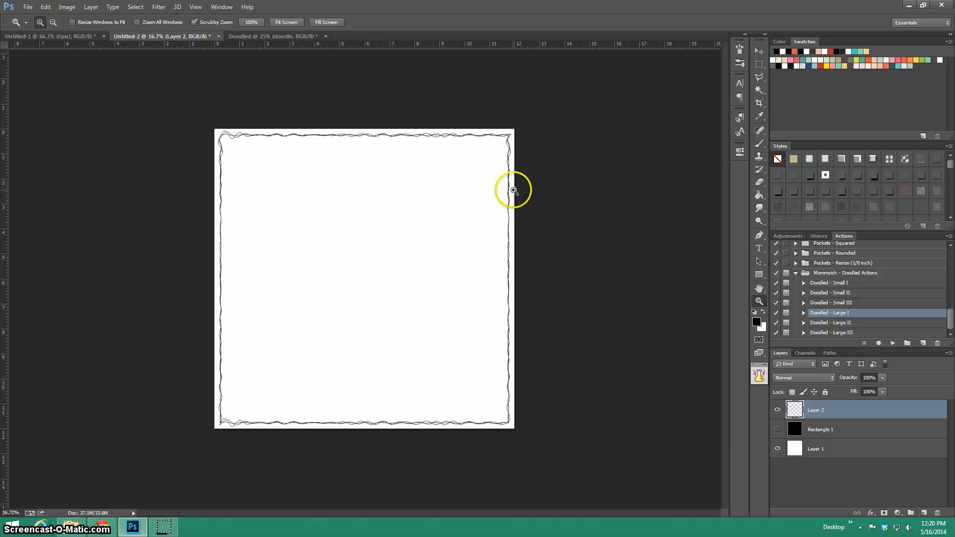
mouse_move(537, 189)
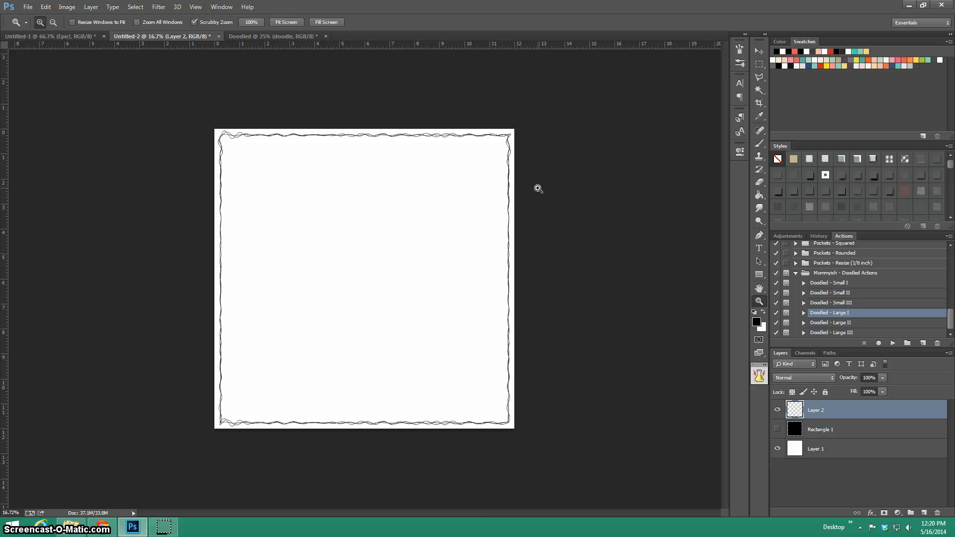